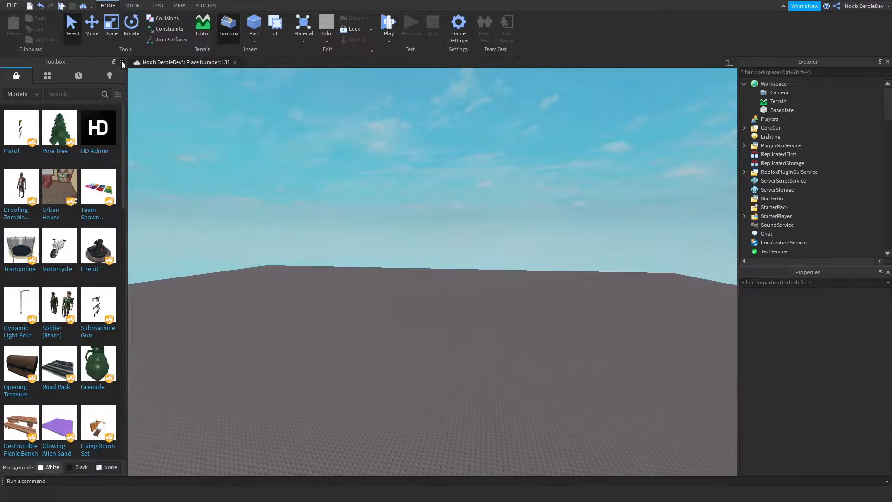
Close the Toolbox library and select ServerScriptService in the Explorer
click(121, 62)
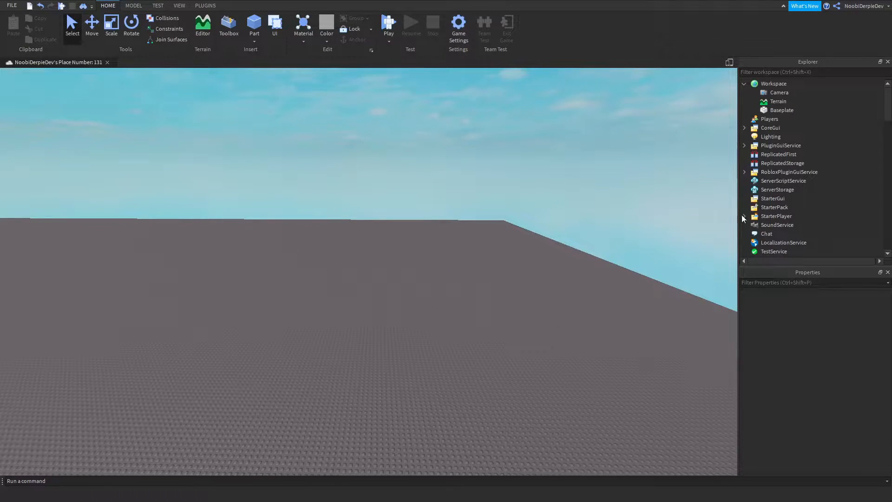
click(783, 181)
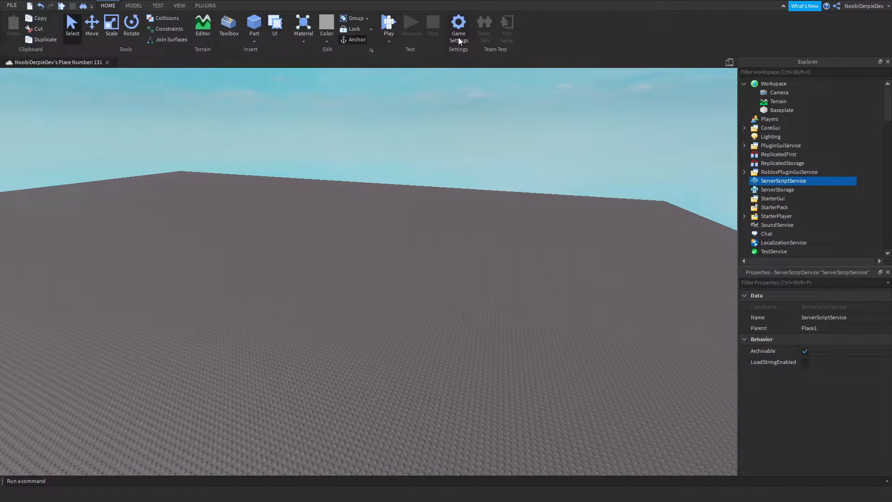
In Game Settings > Security, enable Studio Access to API Services and save
click(458, 26)
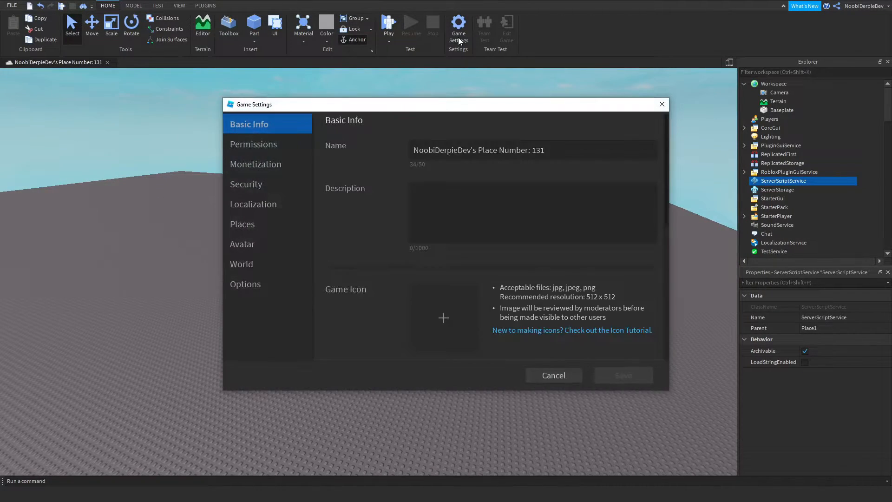
click(246, 184)
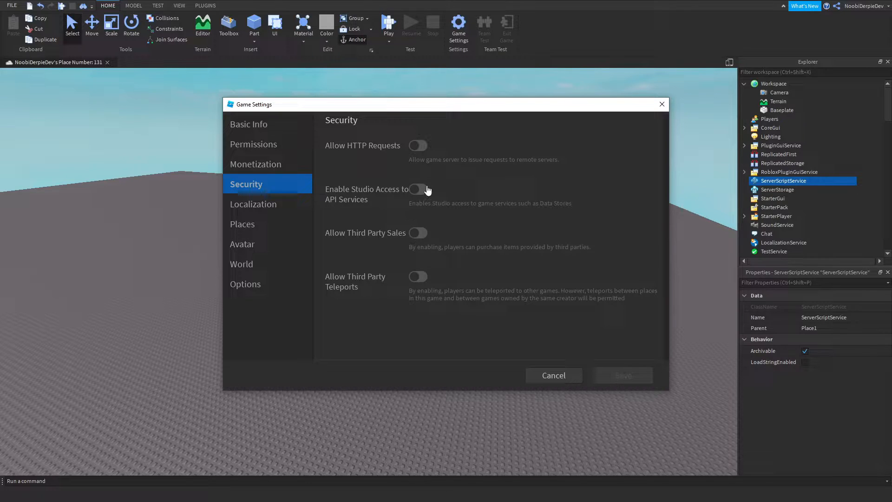
click(417, 188)
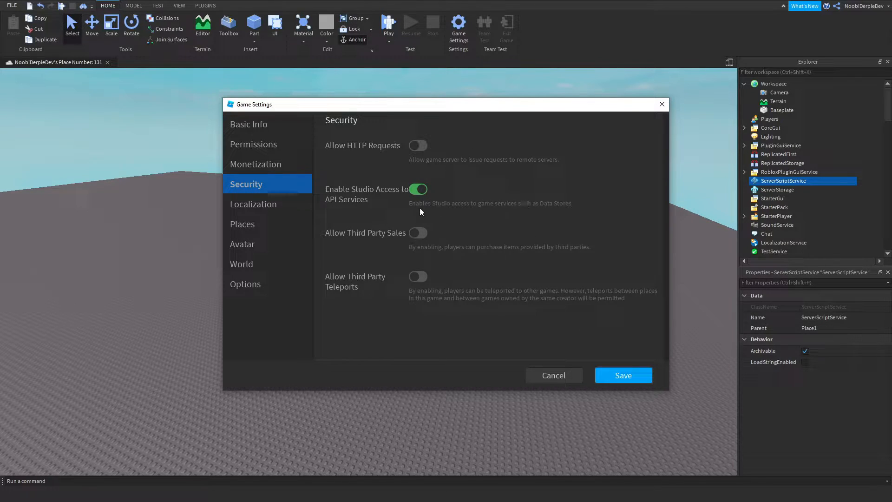
mouse_move(481, 208)
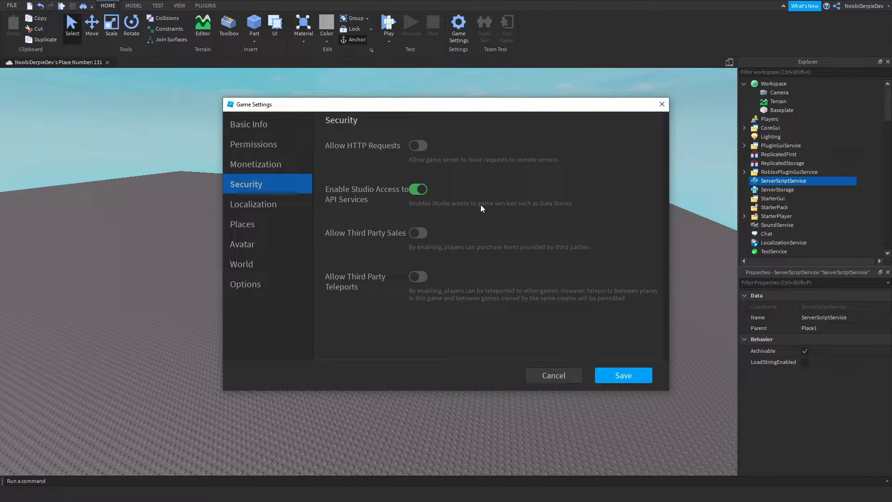
mouse_move(535, 216)
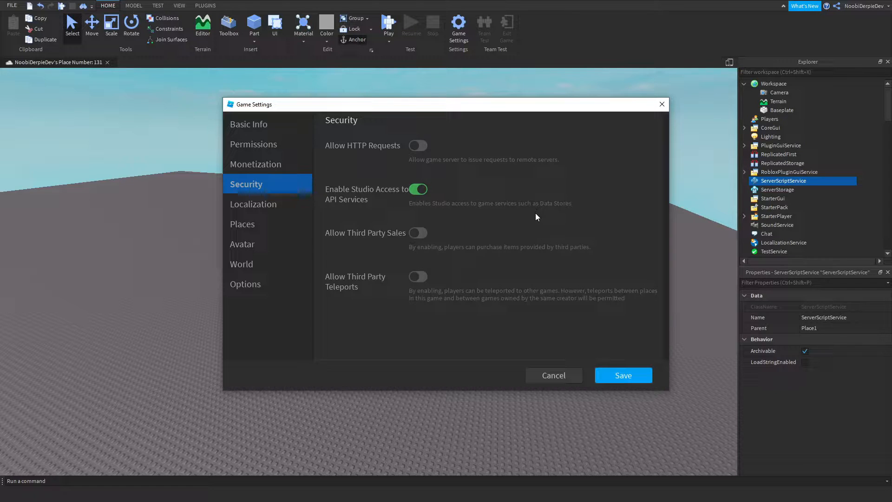
click(622, 375)
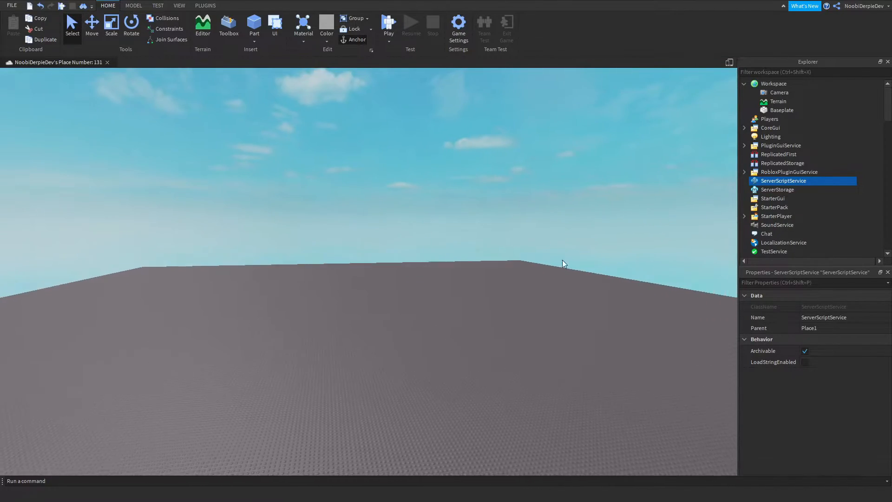
Insert a Part with a BillboardGui set to MaxDistance 25, offset 0,2,0, holding a TextLabel
click(254, 24)
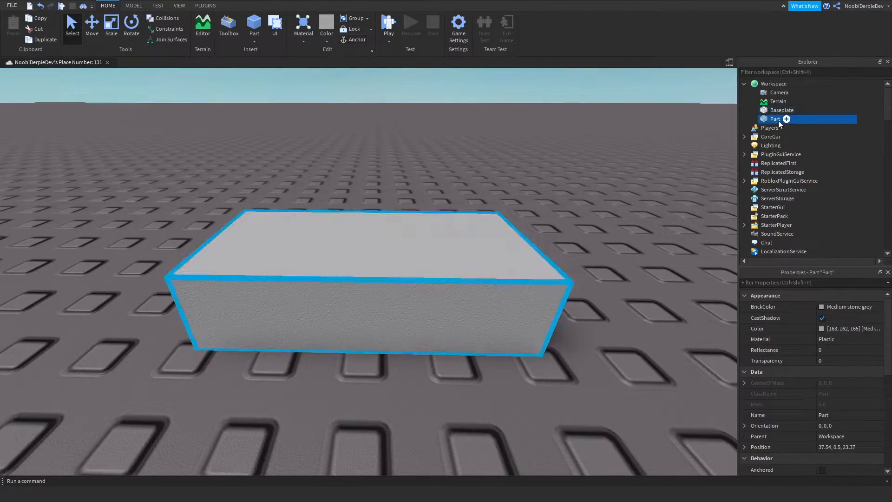
click(787, 119)
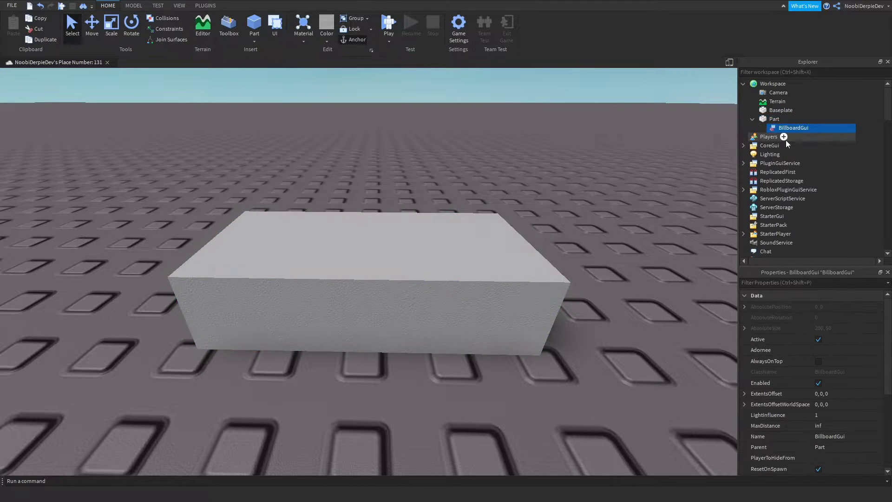
click(845, 359)
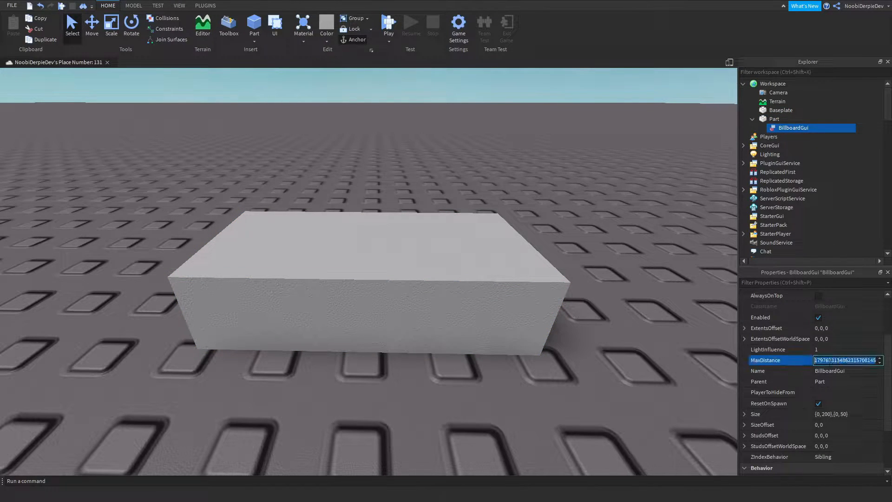
text(25)
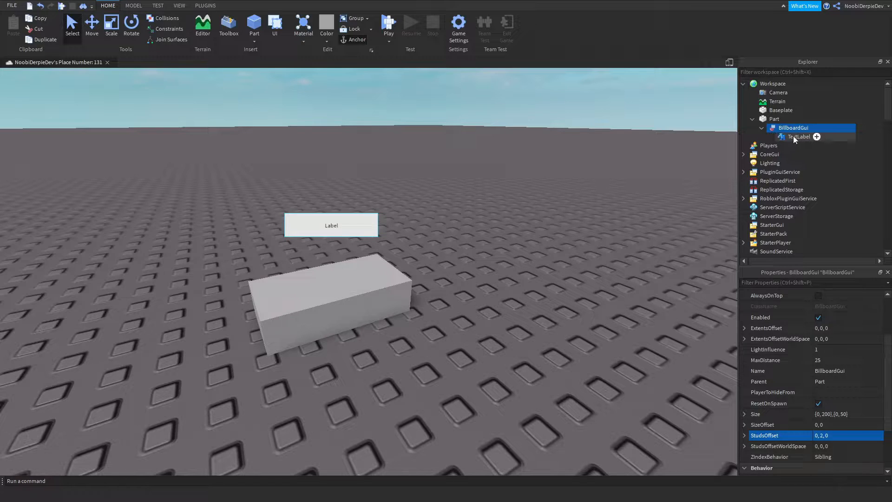
Make the TextLabel read Winner in scaled yellow GothamBlack text, then select its BillboardGui
click(799, 137)
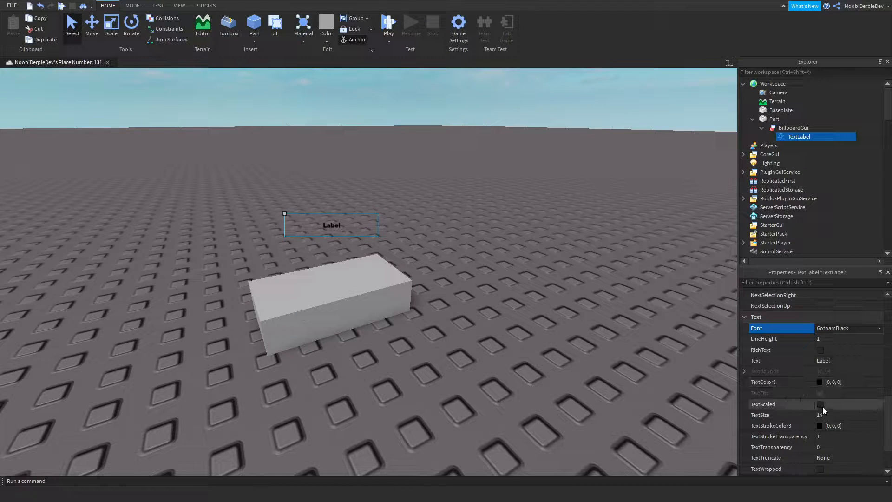
click(819, 404)
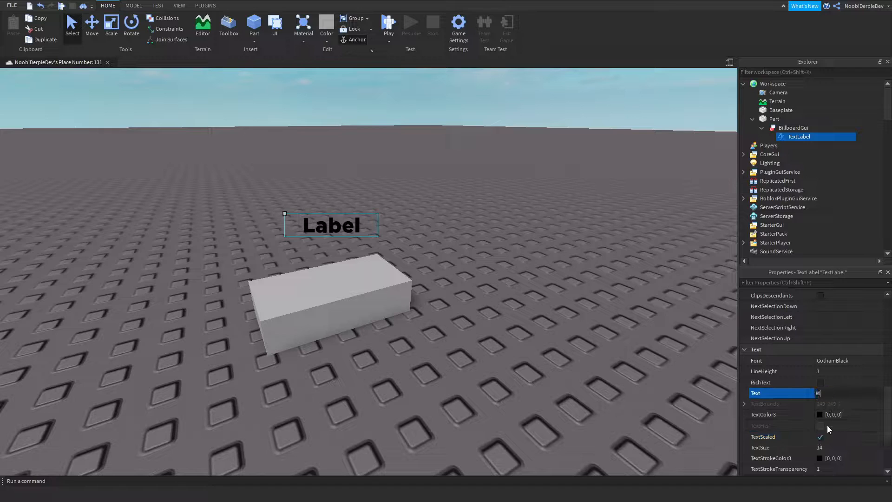
click(819, 414)
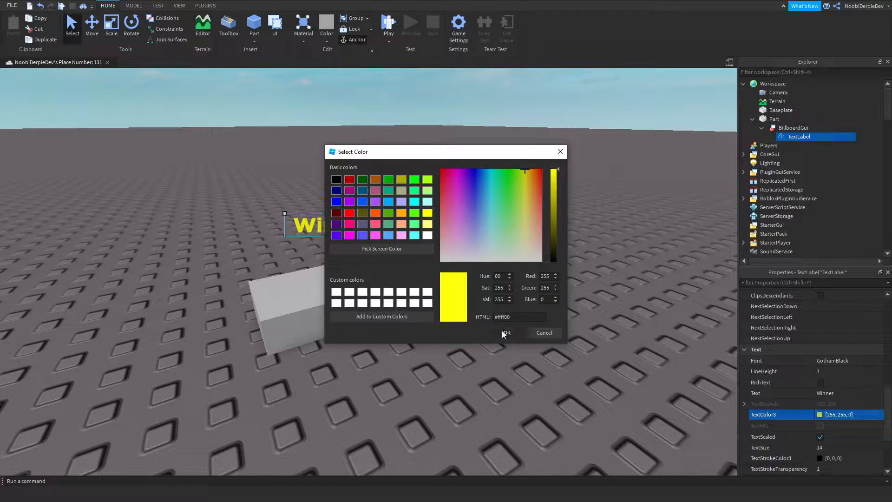
click(506, 332)
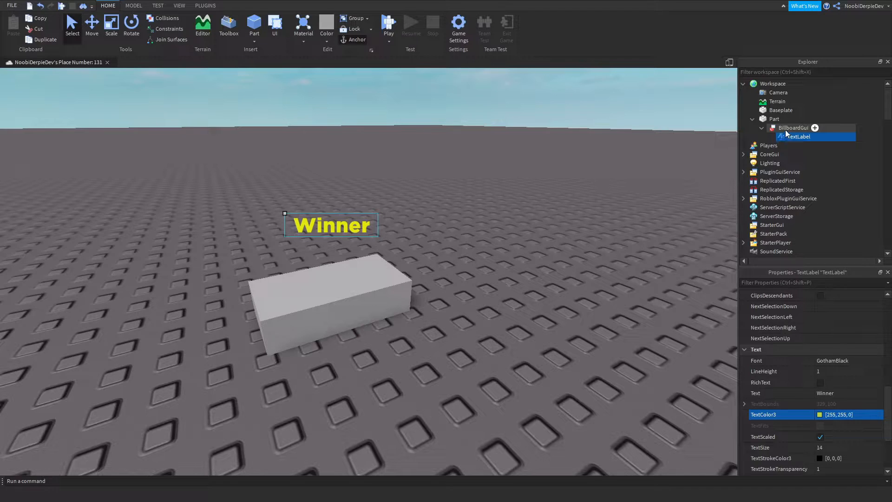
click(792, 127)
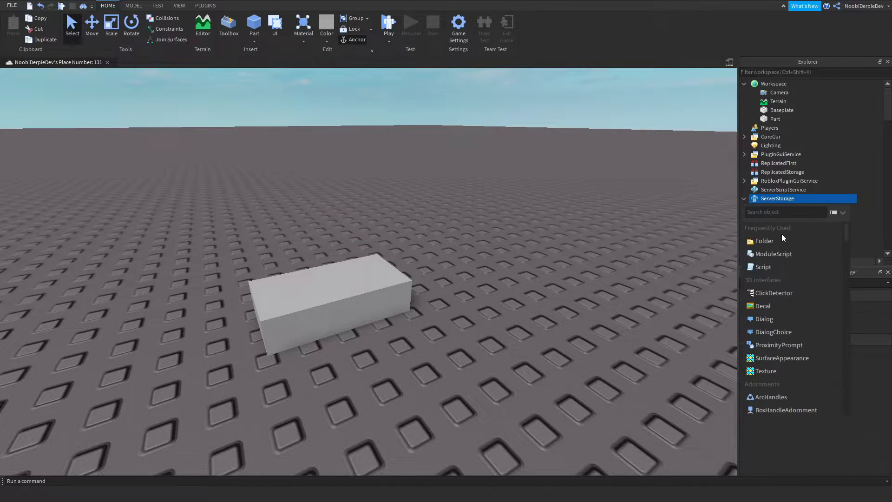
Add a Folder named Nametags inside ServerStorage
click(763, 240)
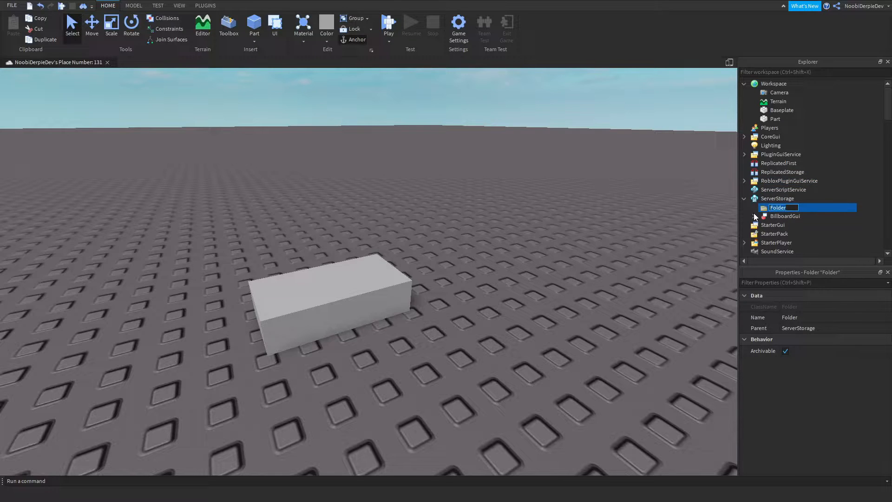
text(N)
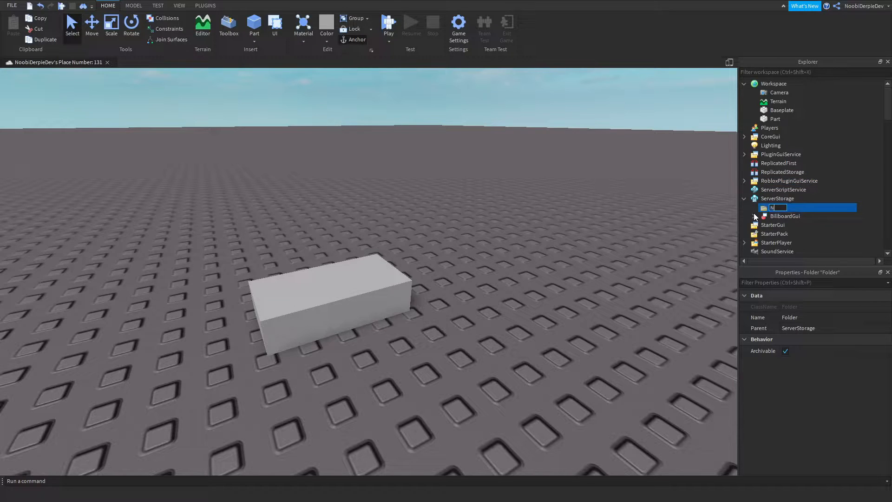
text(Nametags)
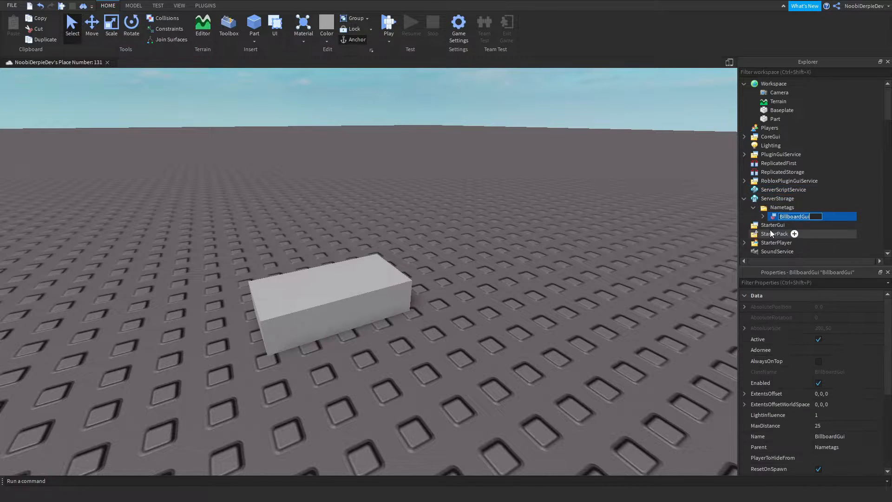
Rename the billboard inside Nametags to WinnersGui and select ServerScriptService
text(WinnersGui)
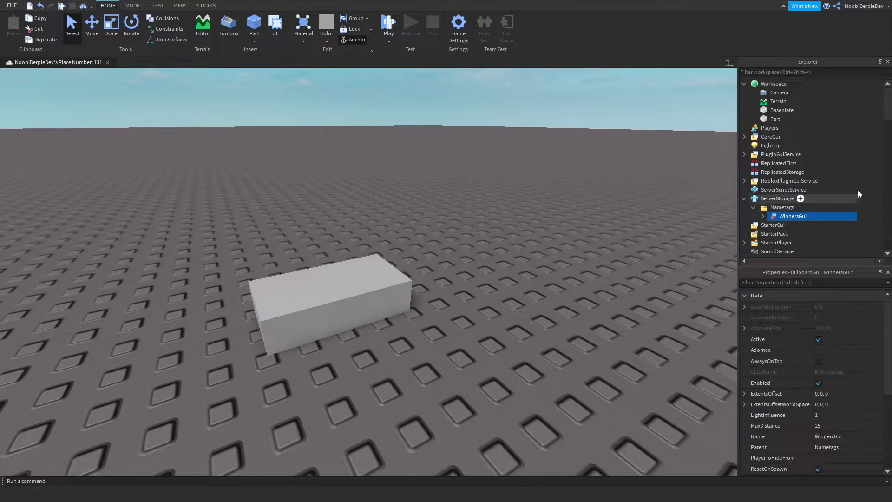
click(789, 180)
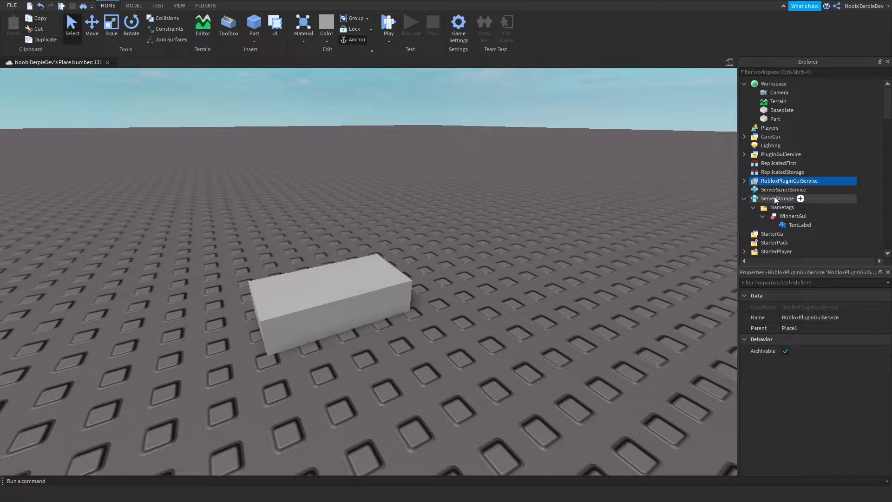
click(792, 215)
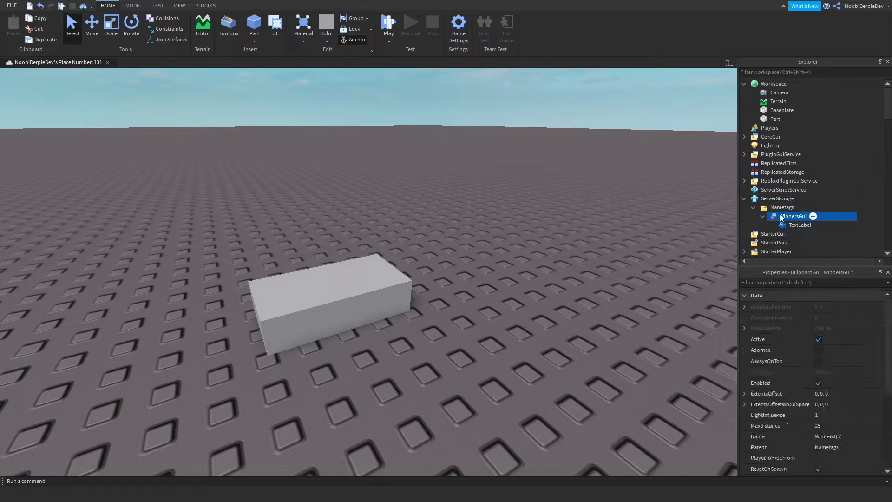
click(784, 190)
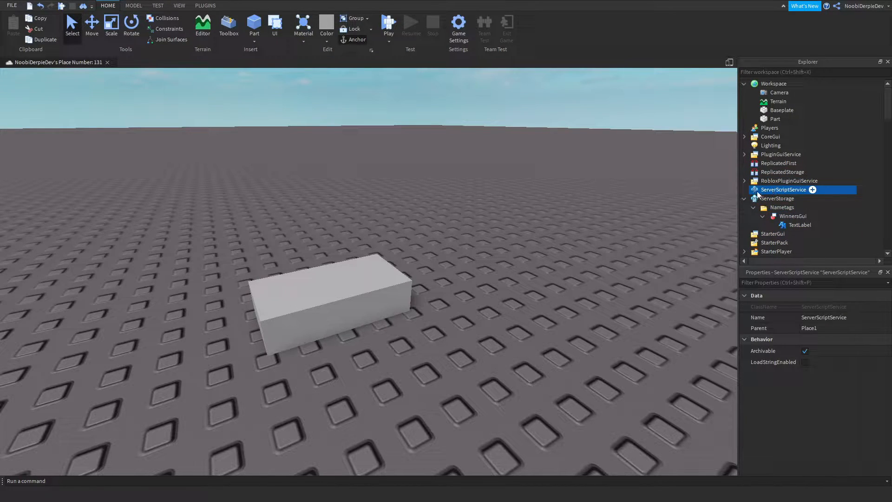
Create a server script and replace its hello-world line with local dss = DataStoreService
click(812, 189)
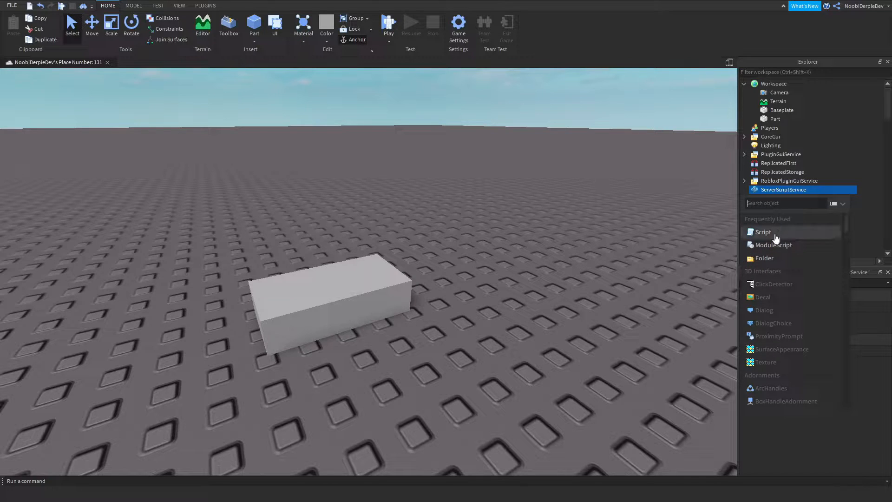
click(761, 232)
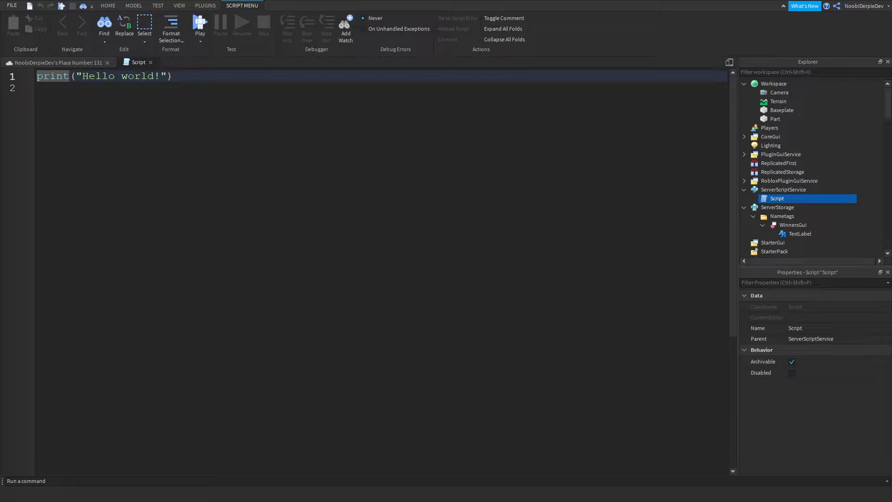
triple_click(102, 75)
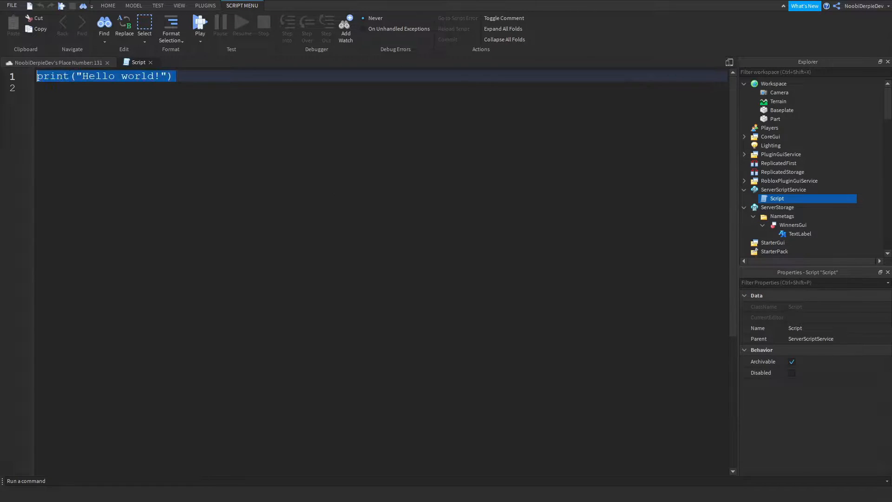
text(local)
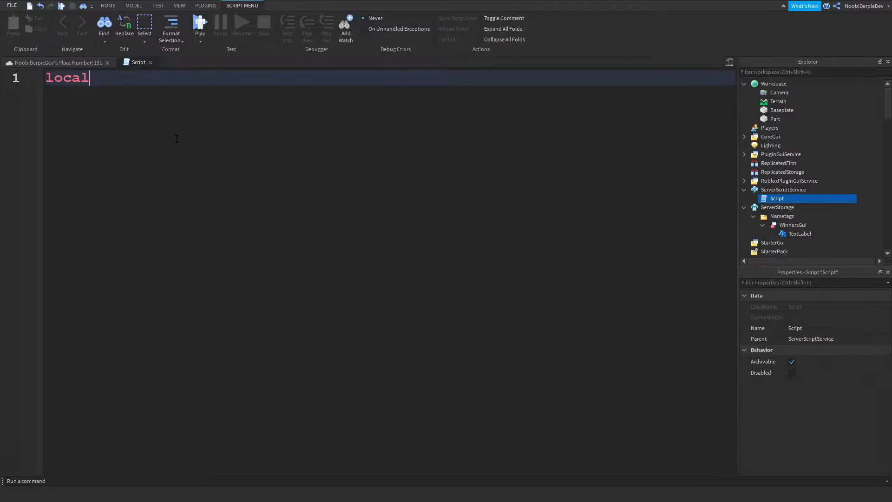
text(dss = game:GetService("DataStoreService)
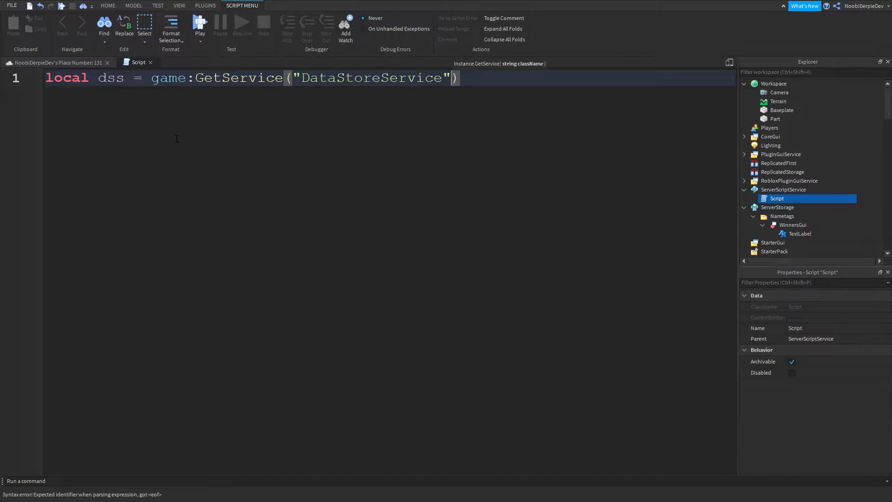
key(enter)
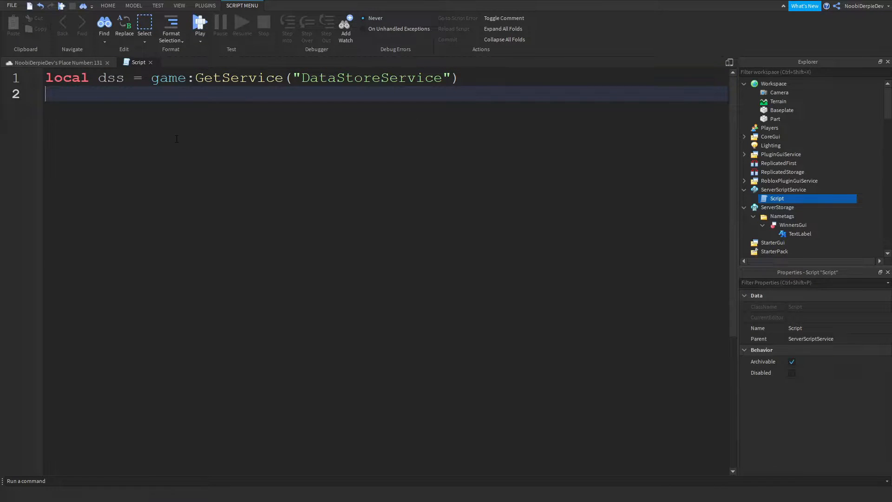
Declare local keepData = dss:GetDataStore("NoobieTutorial") and begin the game.Players line
text(local)
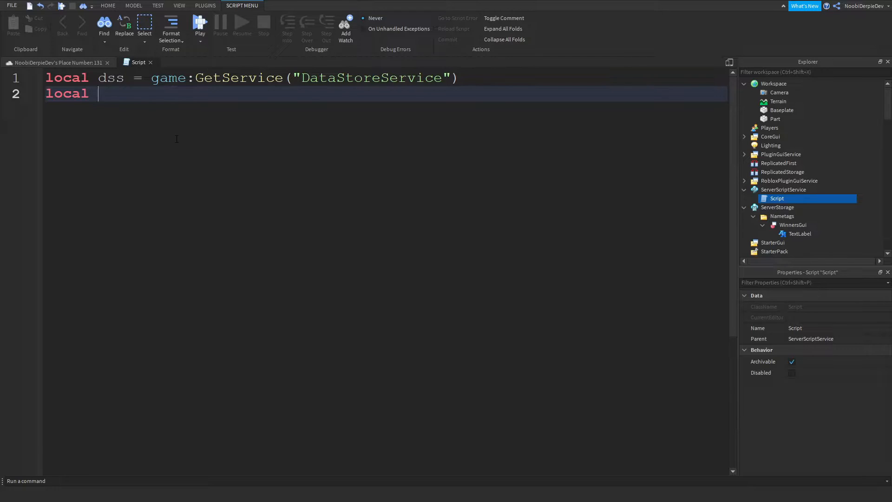
text(datastore)
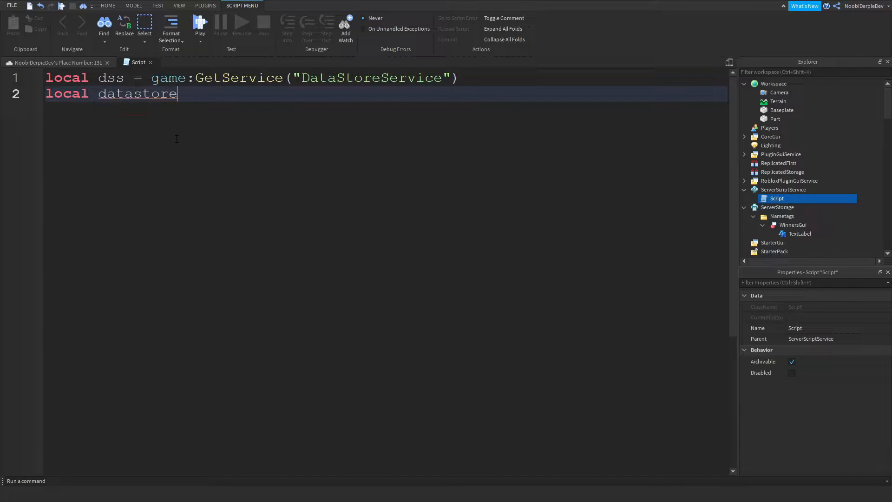
key(BackSpace)
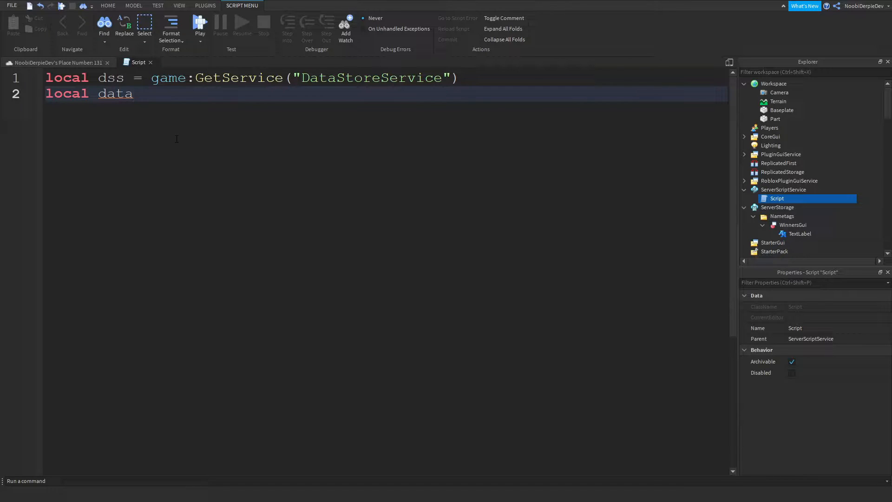
key(BackSpace)
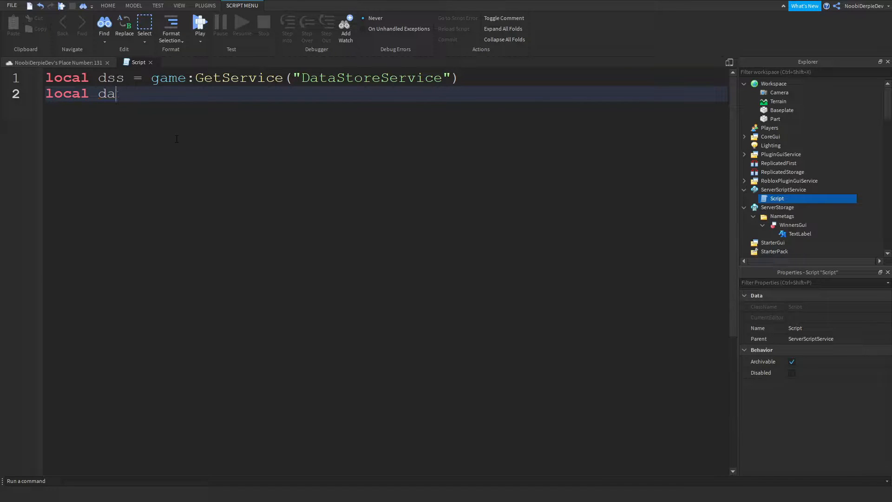
text(keepData =)
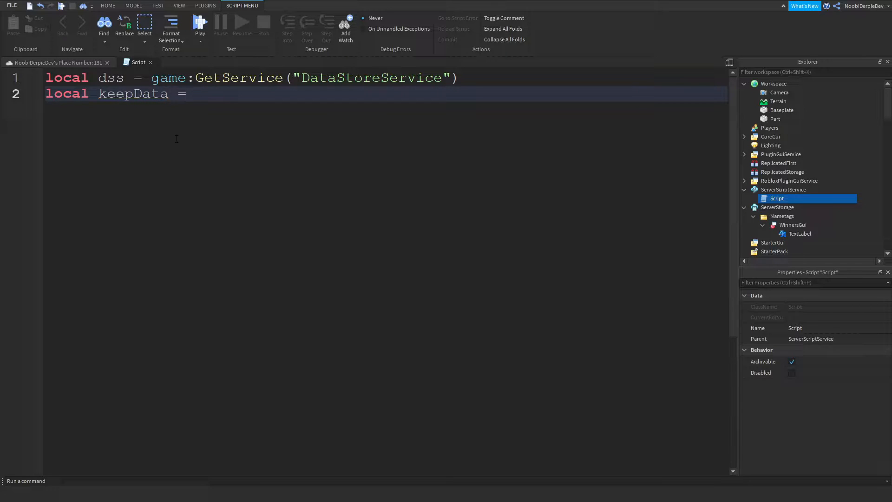
text(dss:)
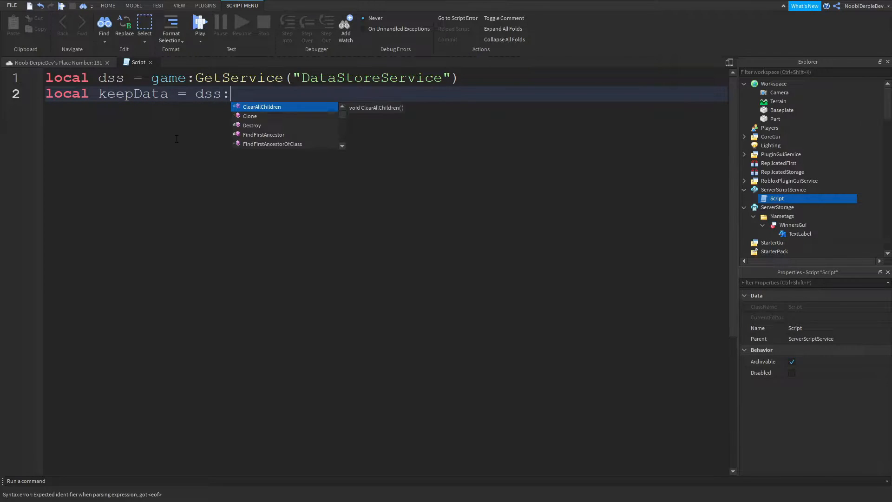
text(getDataStore(")
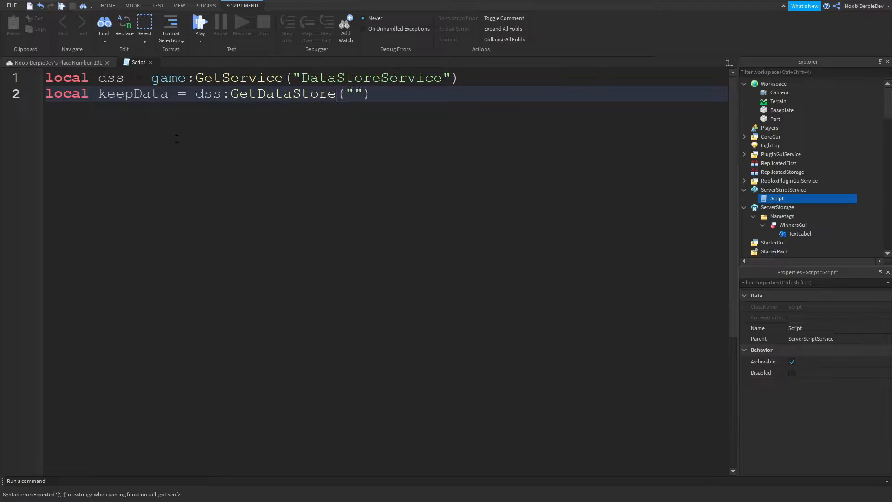
text(Noobi)
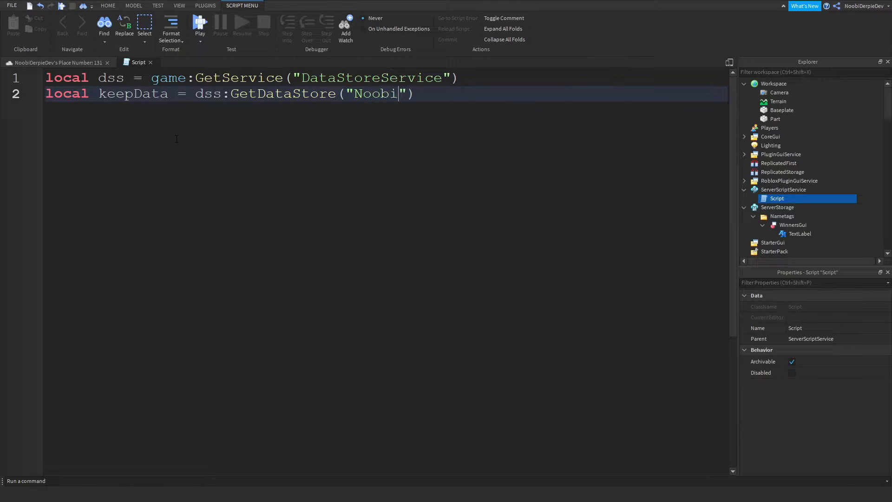
text(eTutorial)
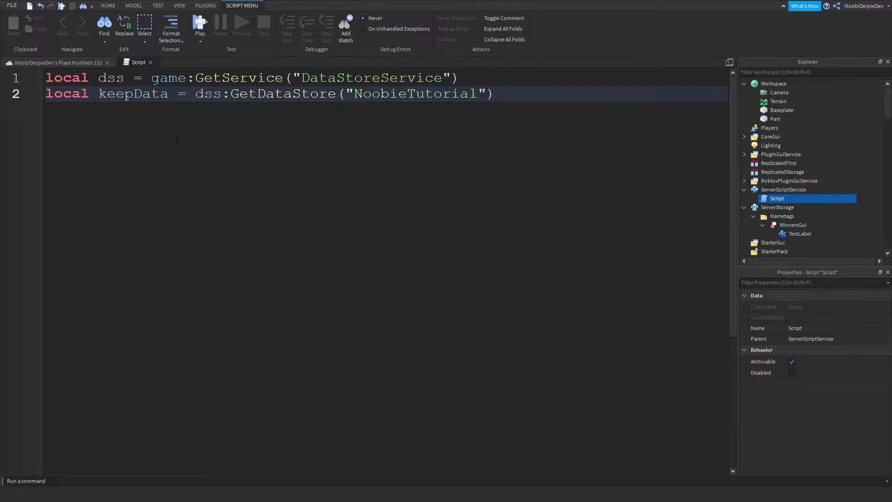
text(game.Players.PlayerAdded:Connect)
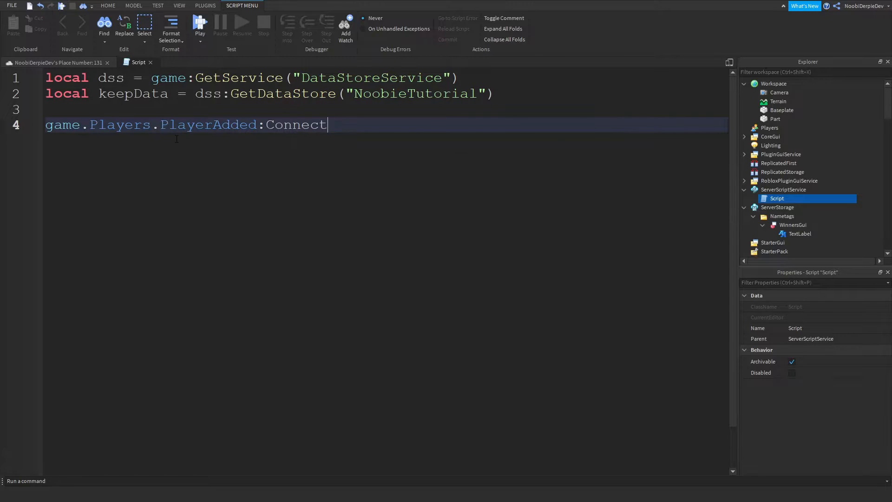
Connect PlayerAdded to a function creating local hasWonValue = Instance.new("BoolValue", player)
text((function(player))
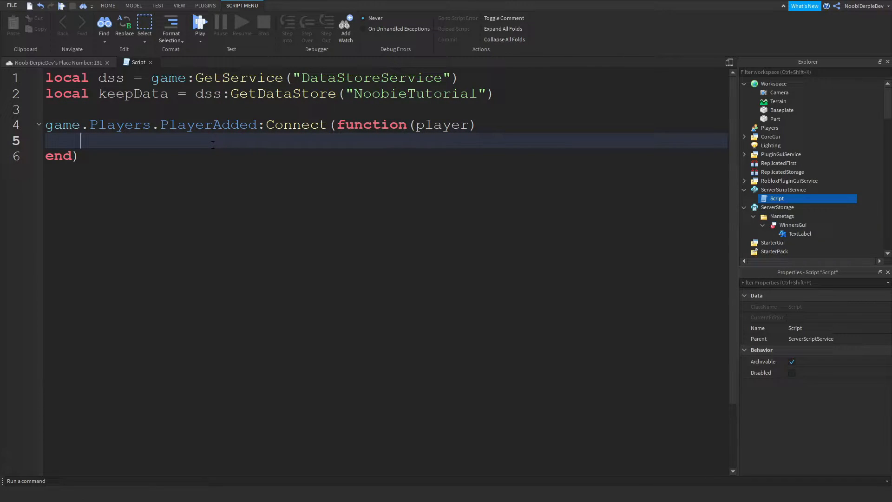
text(local)
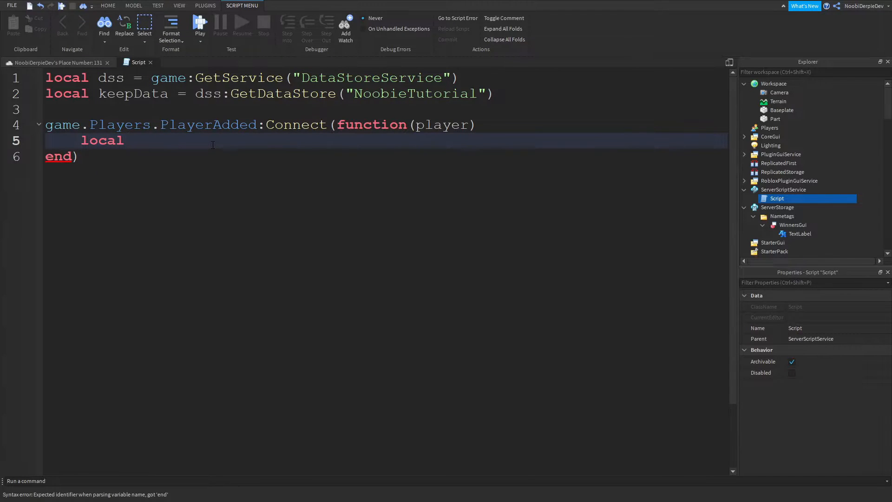
text(has)
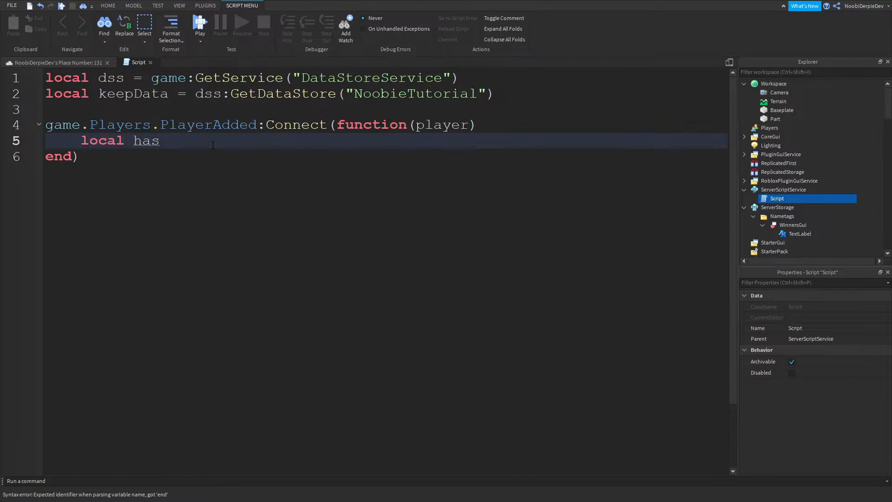
text(WonValue)
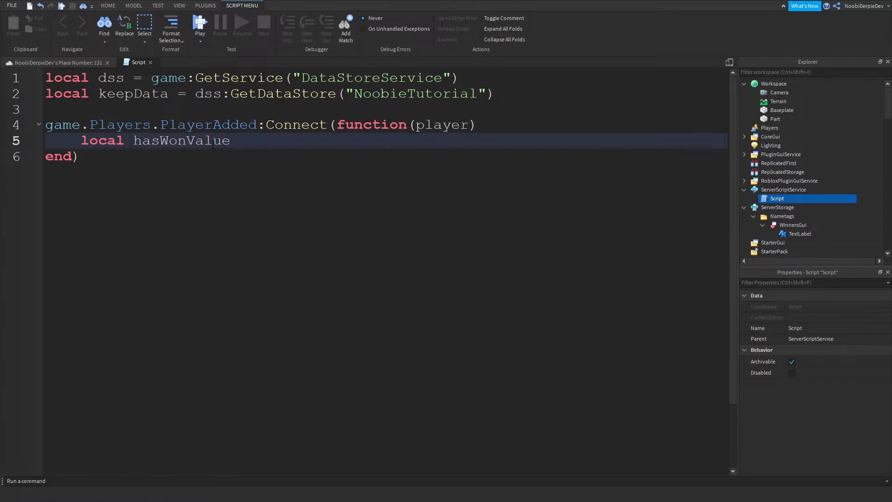
text(=)
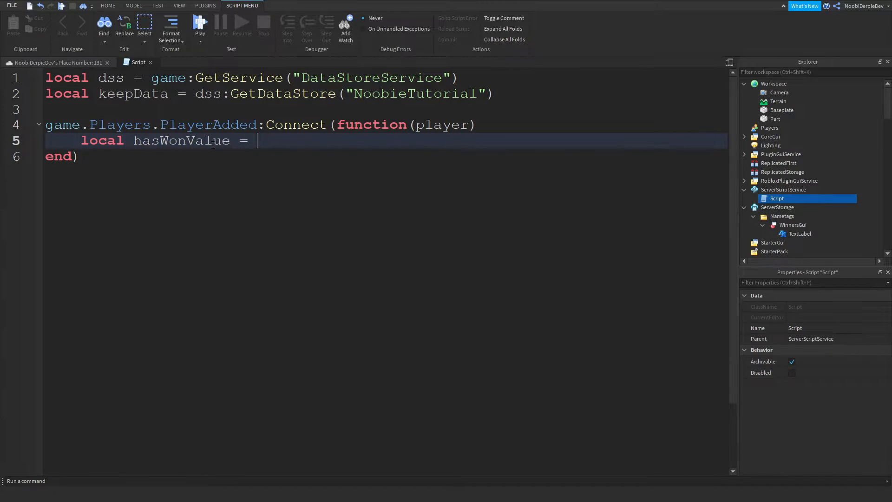
text(Instance.new("BoolValue")
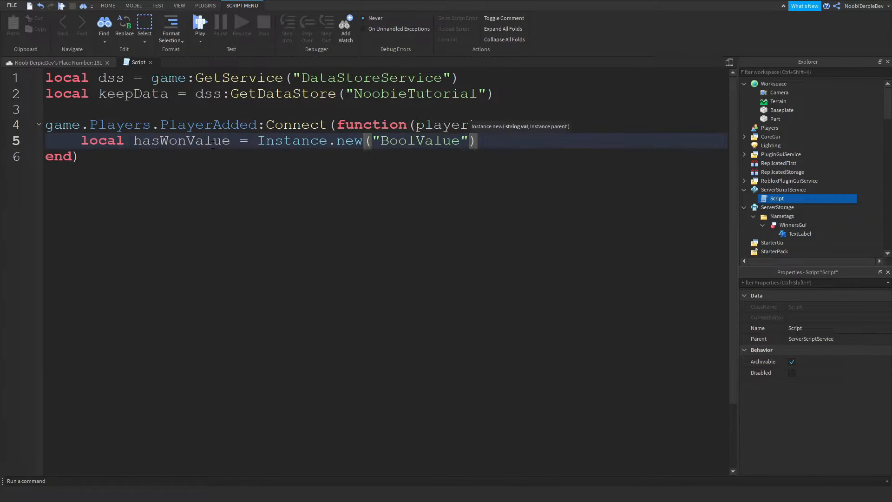
text(, player)
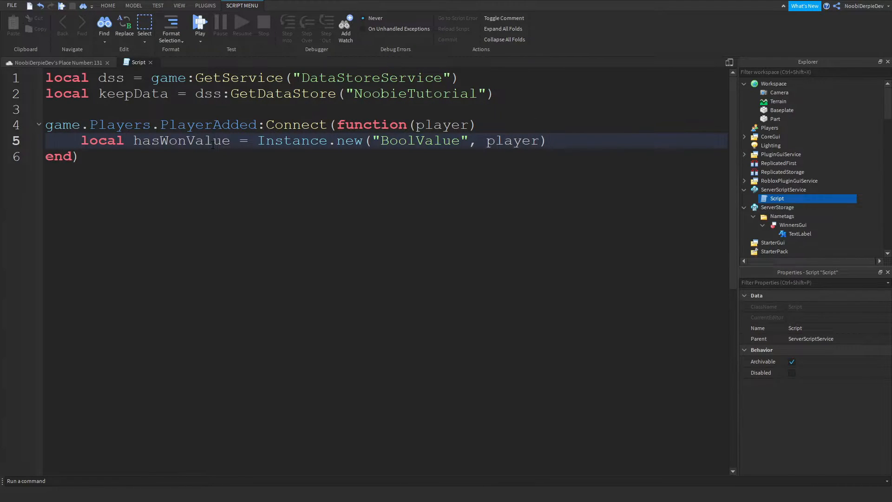
key(Enter)
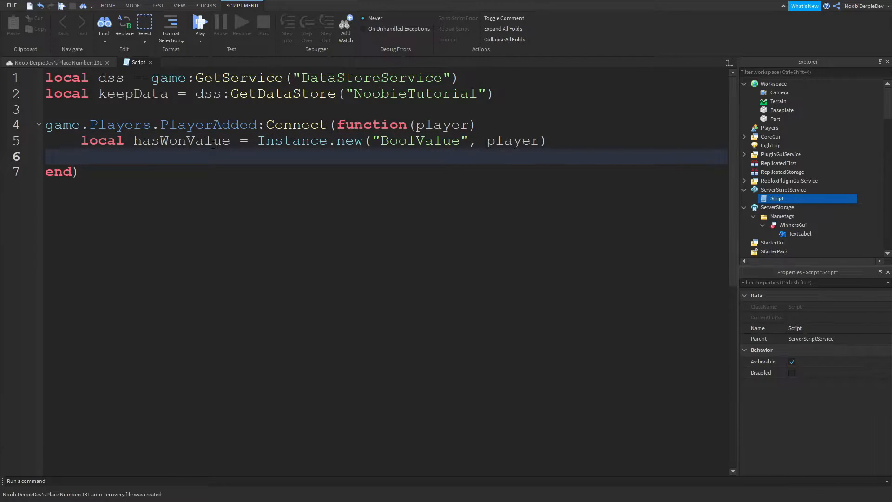
Set hasWonValue.Name to "hasWonValue" and hasWonValue.Value to false
text(hasWonValue.N)
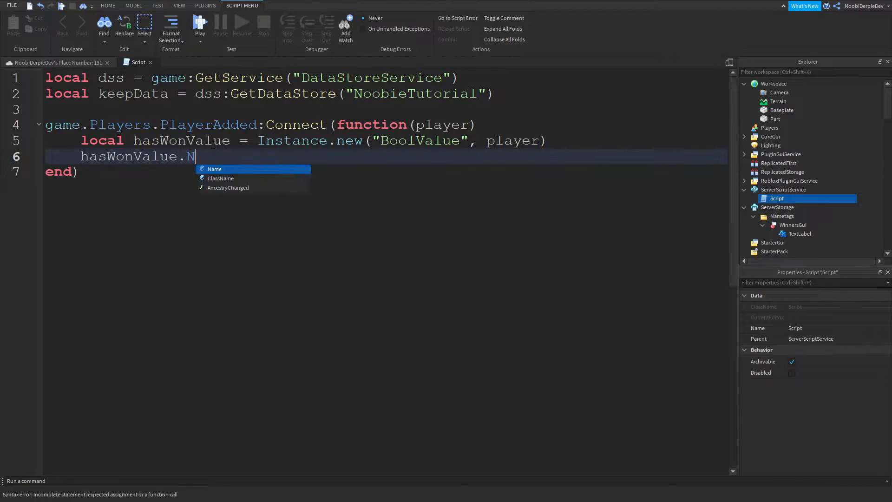
text(ame = "hasWon")
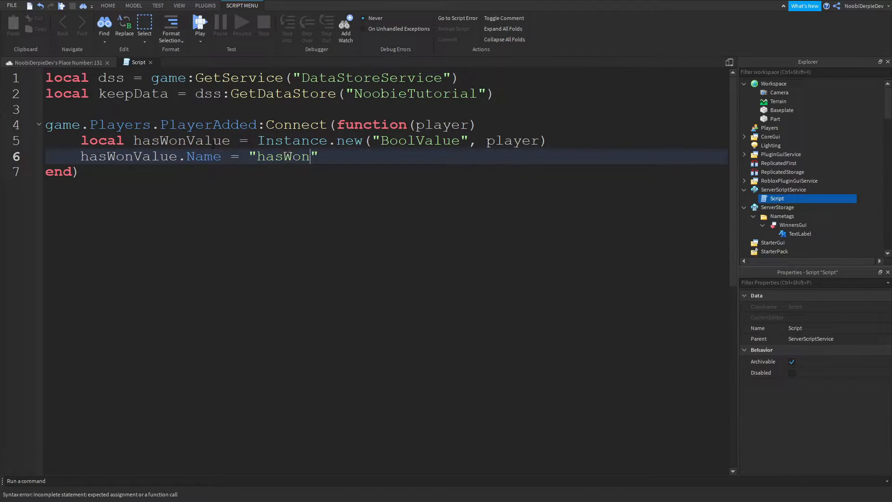
text(Value)
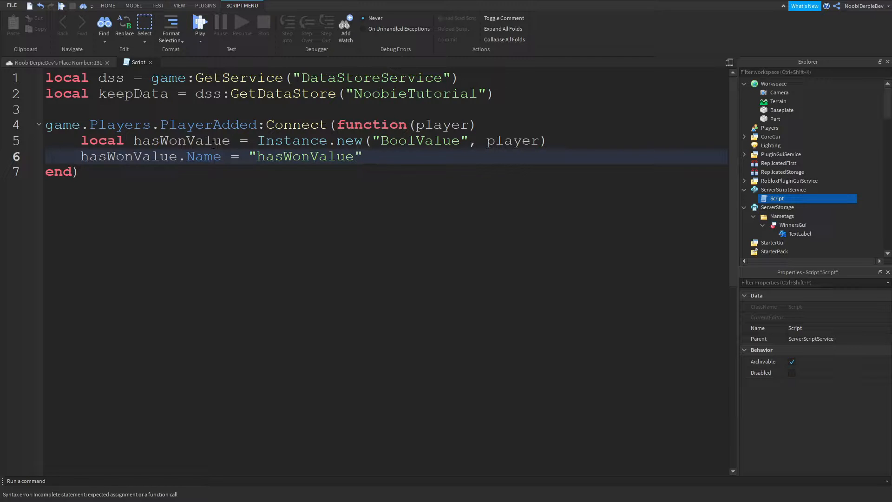
text(has)
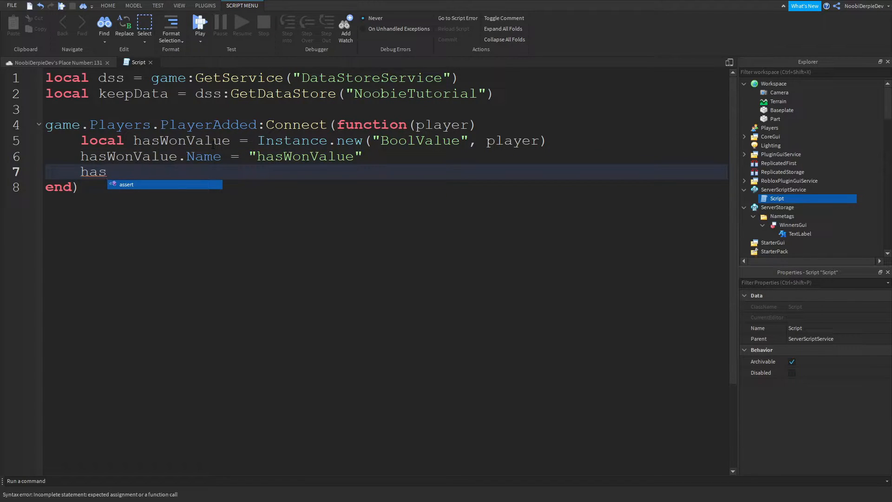
text(WonValue.Val)
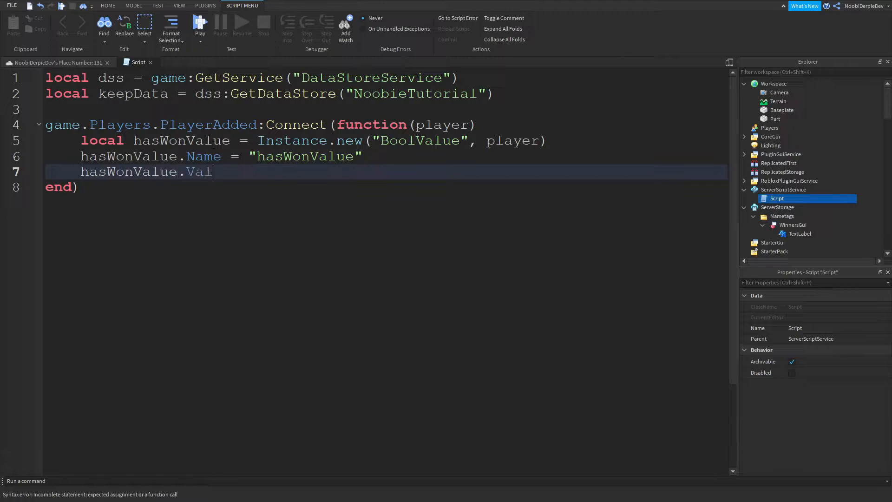
text(ue = false)
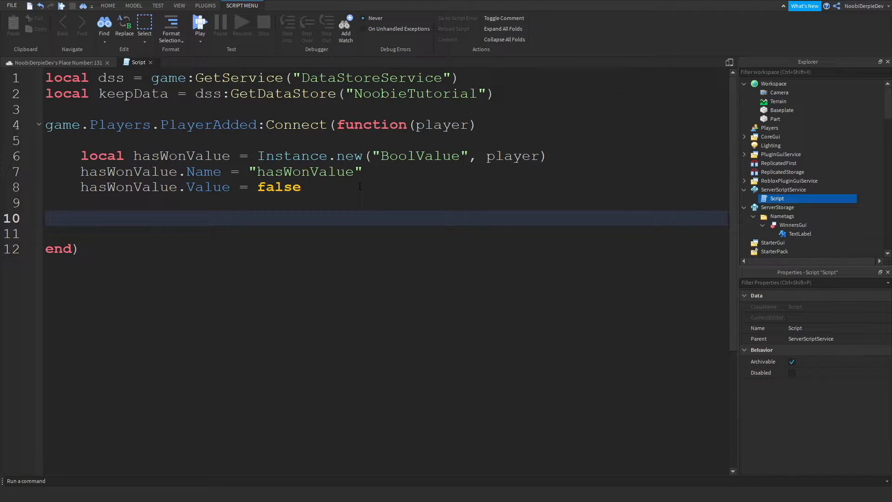
Declare local data and local success, errormessage = pcall with an empty function body
text(local data)
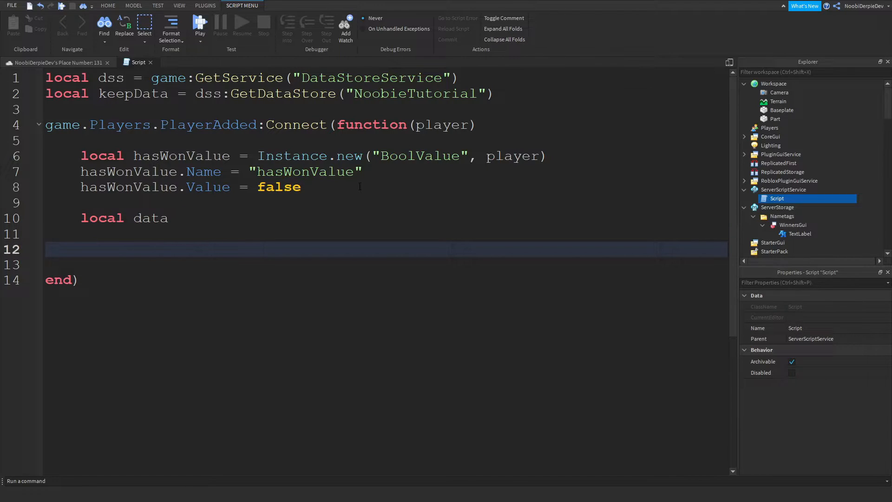
text(local success,)
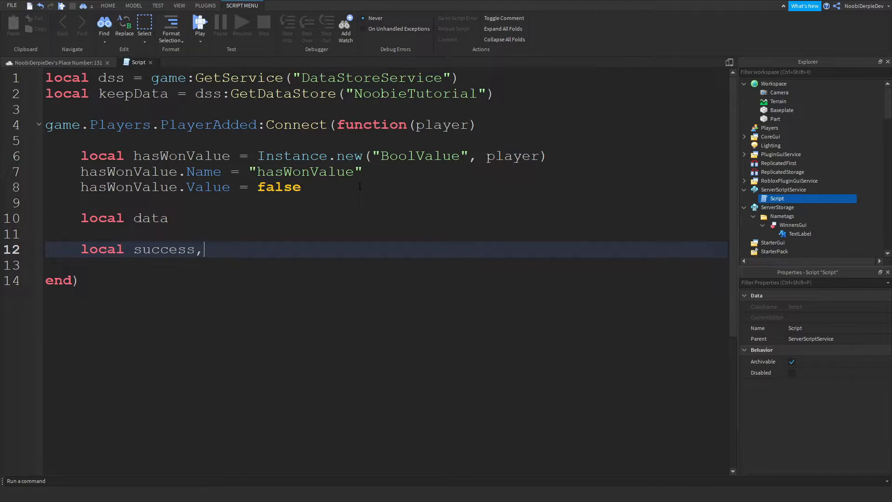
text(errormessage)
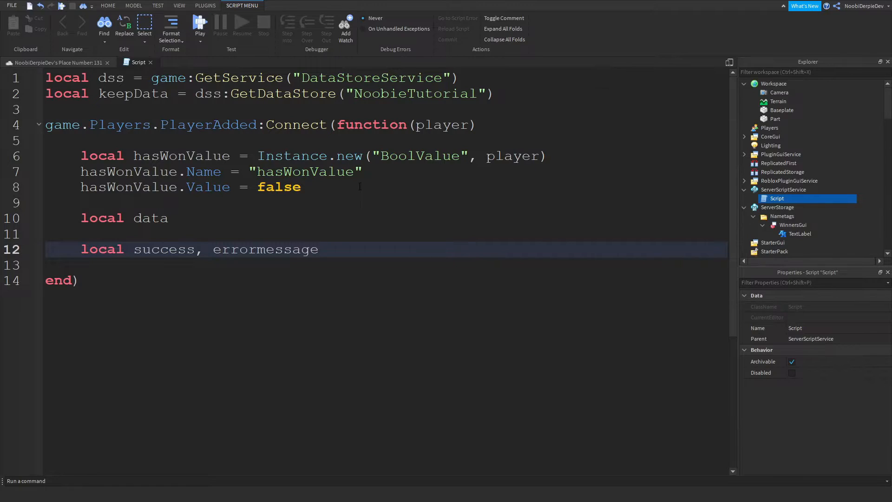
text(= pcall(function()
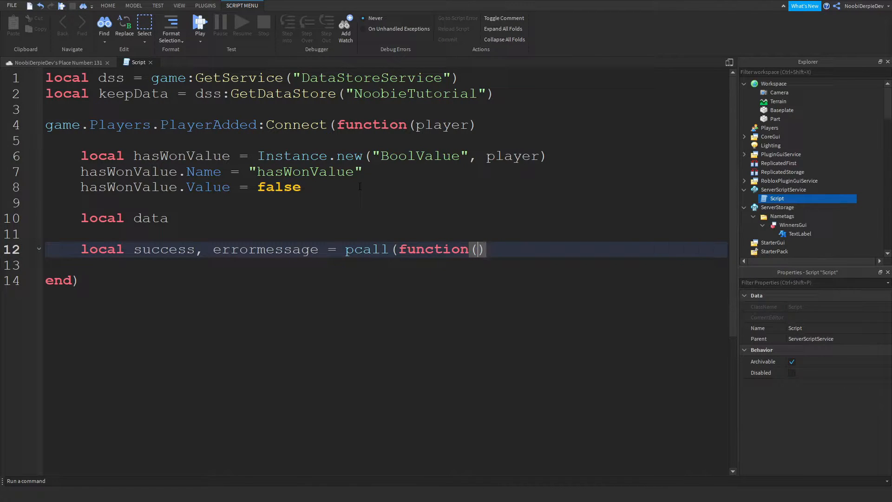
key(enter)
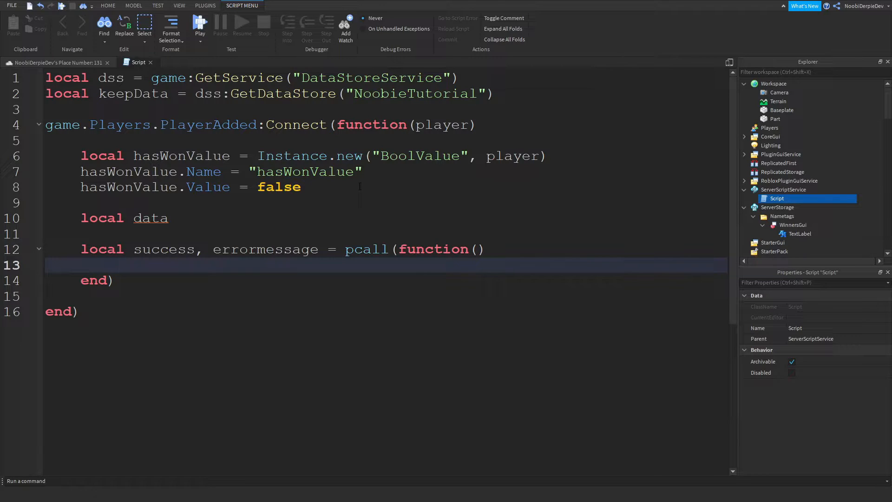
Inside the pcall, set data = keepData:GetAsync(player.UserId.."-HasWonValue")
text(data =)
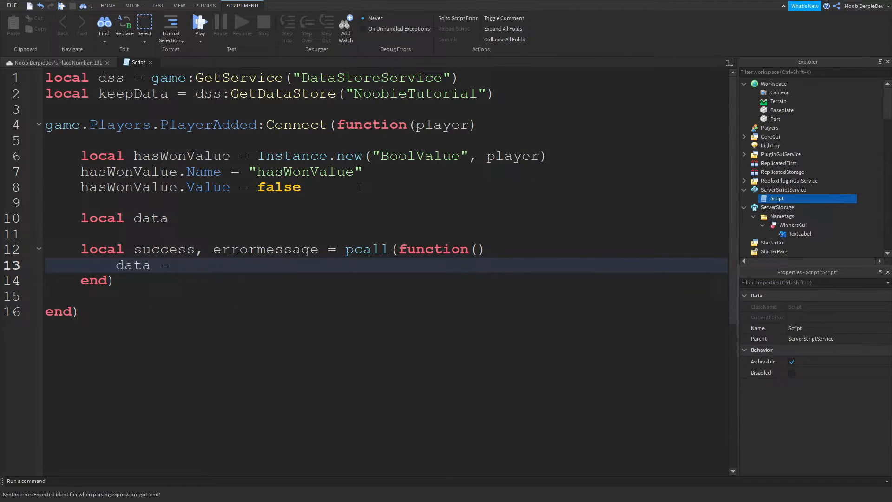
text(keepData)
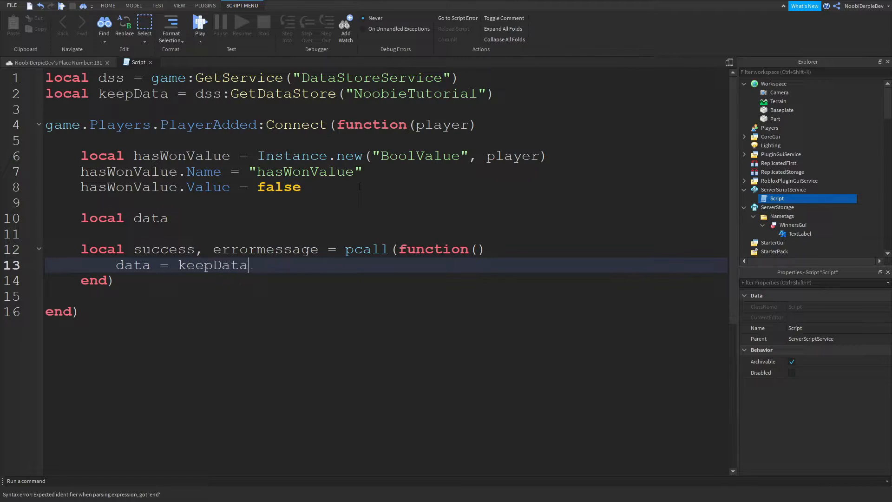
text(:GetAsy)
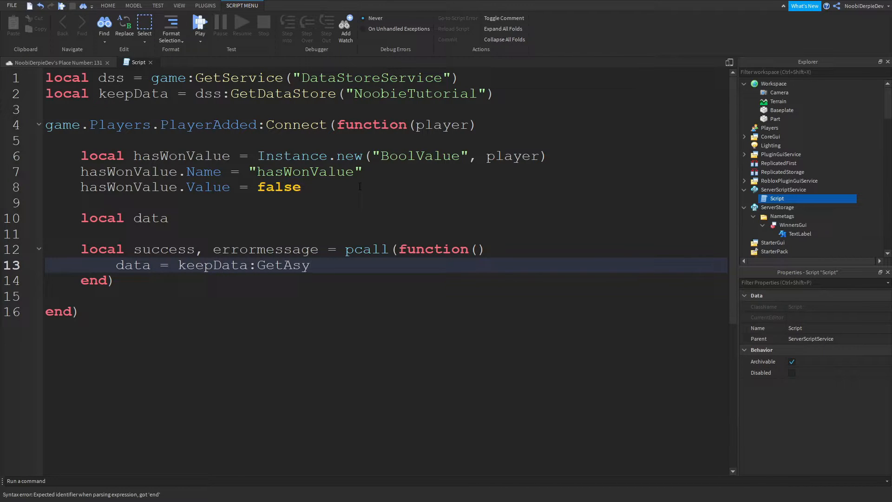
text(nc(player.UserI)
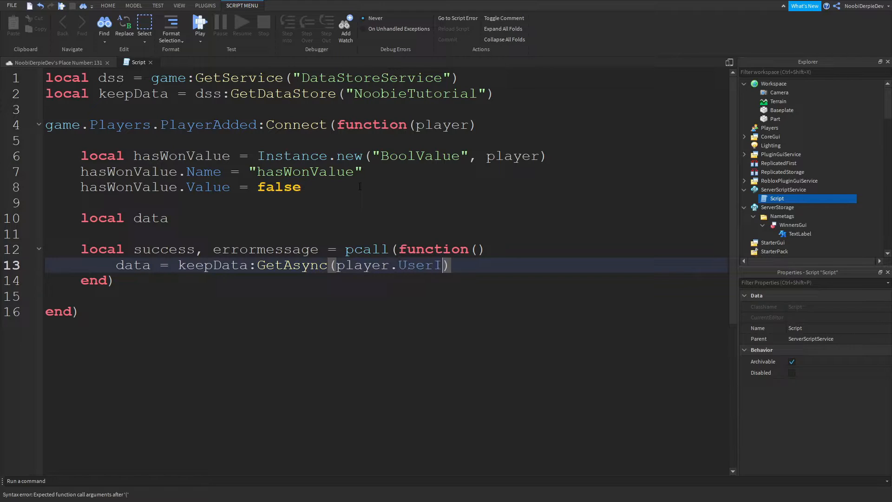
text(d)
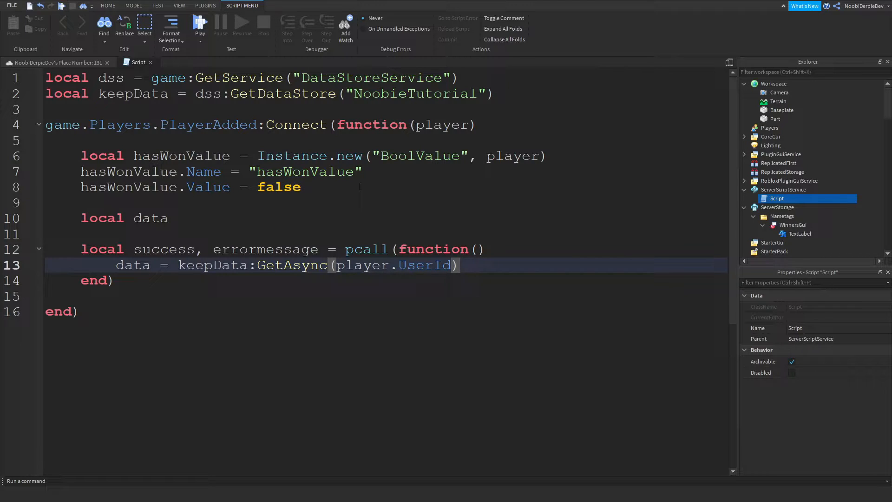
click(450, 265)
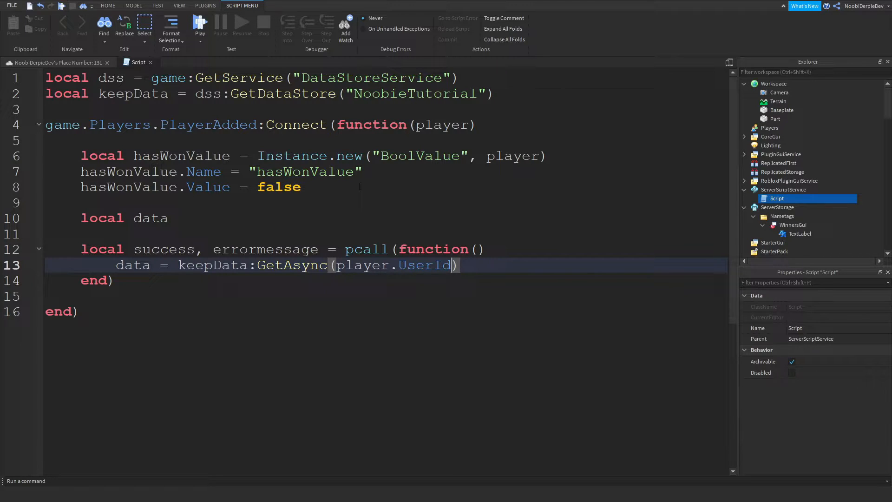
text(..)
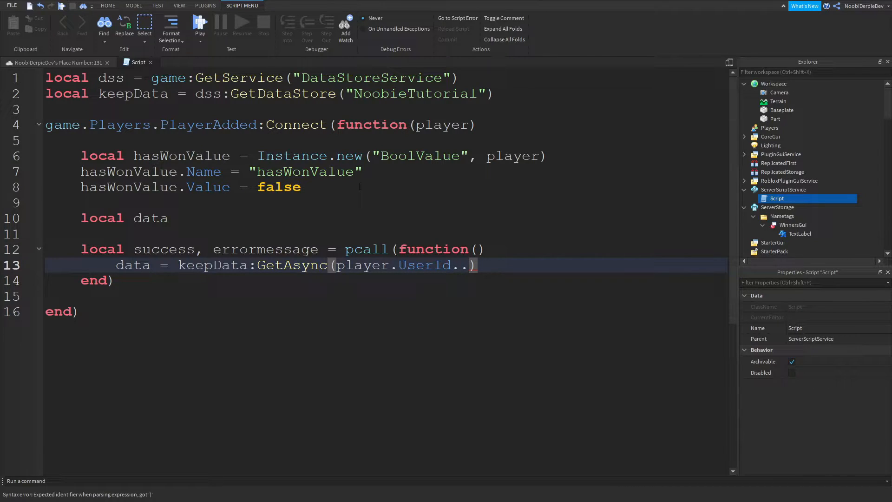
text("-")
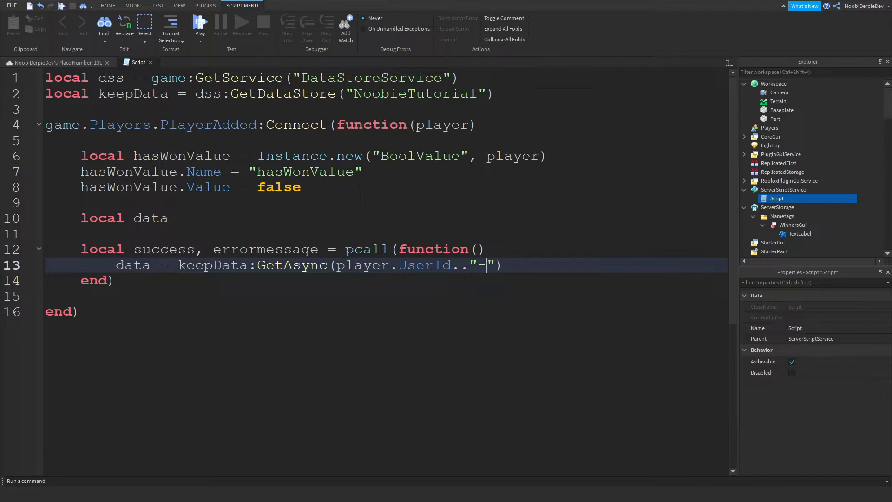
text(HasWon)
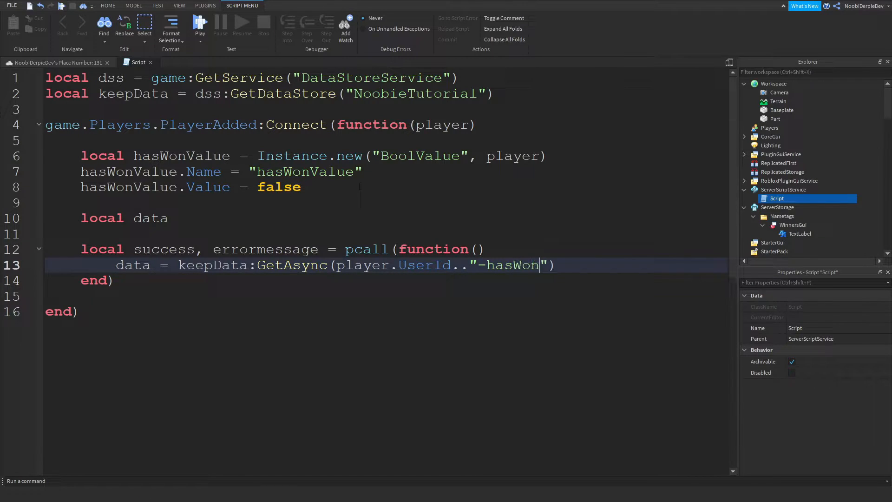
text(Value)
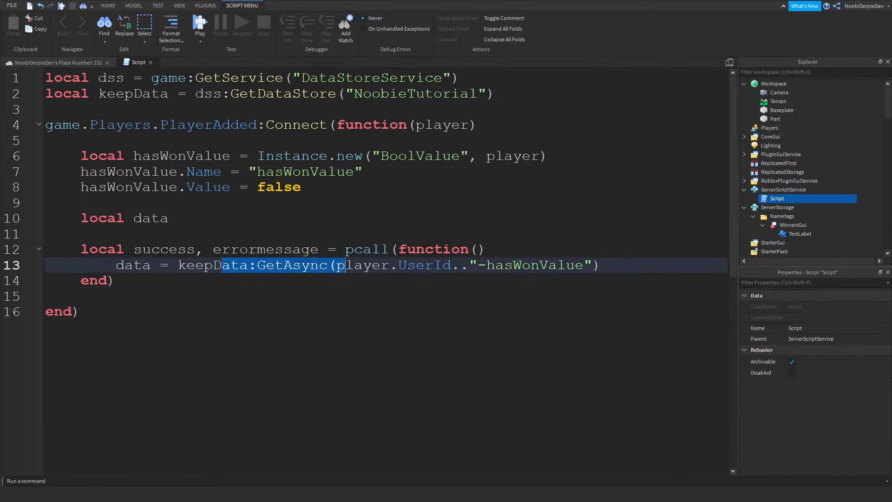
click(195, 295)
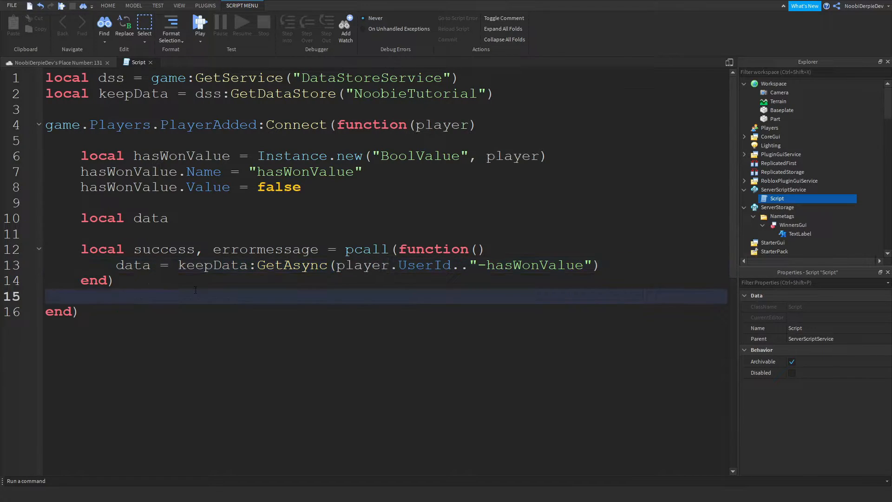
Add an if success block setting hasWonValue.Value = data, else warn(errormessage)
key(enter)
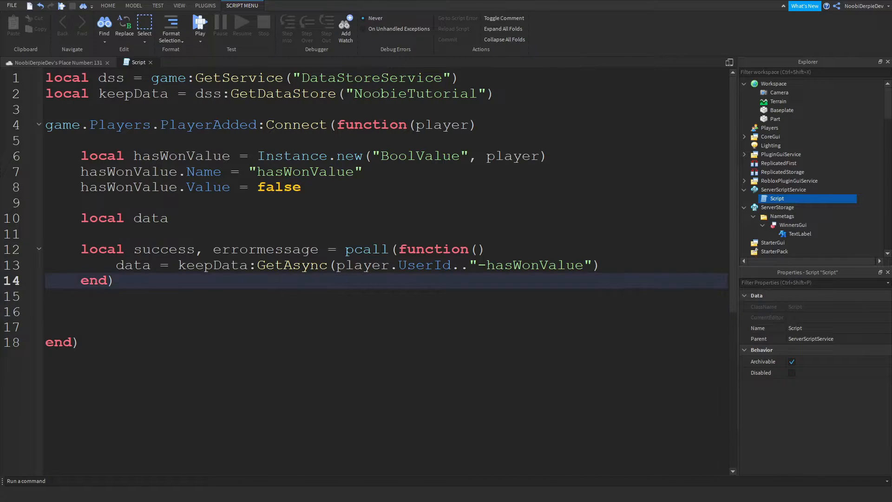
text(if su)
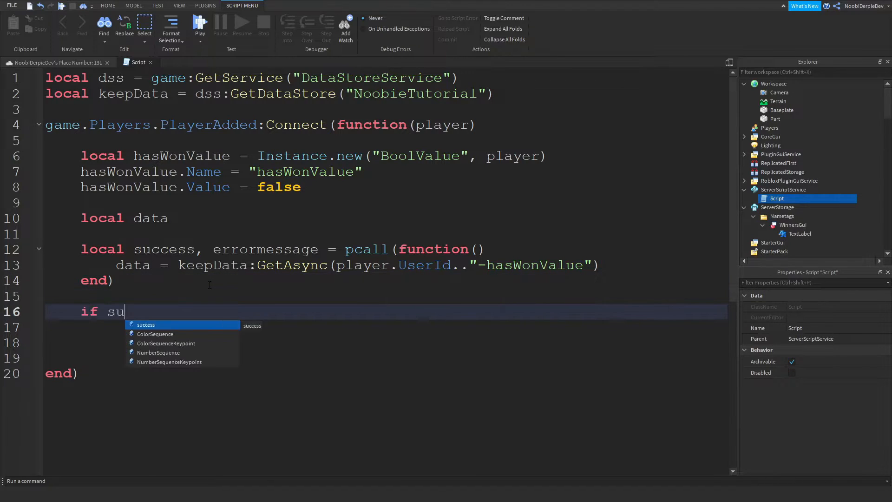
text(ccess  then)
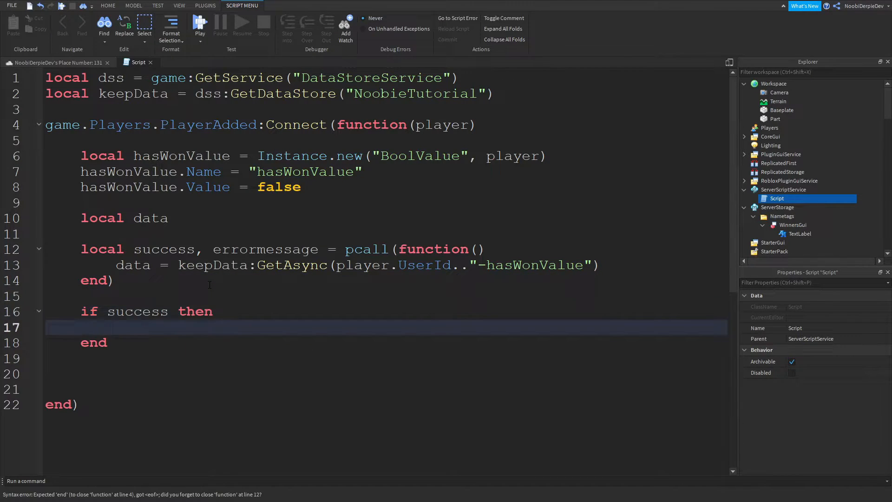
text(data.)
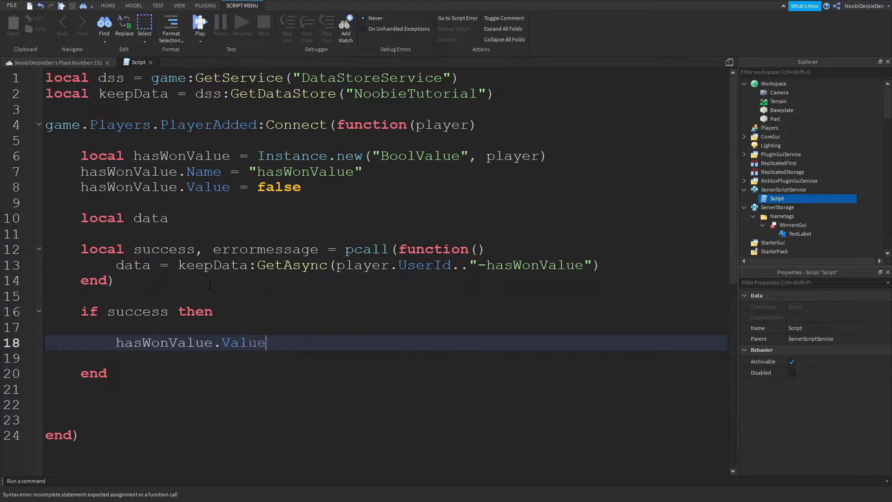
text(= data)
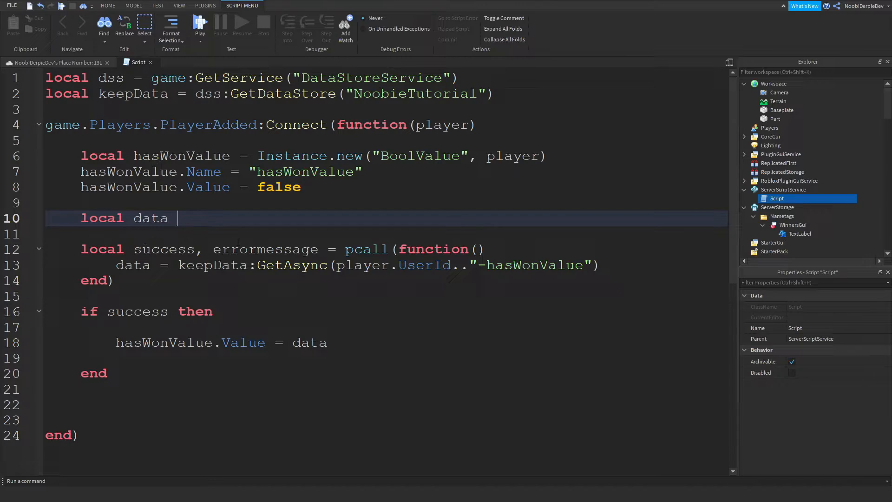
text(= fal)
click(386, 357)
text(else)
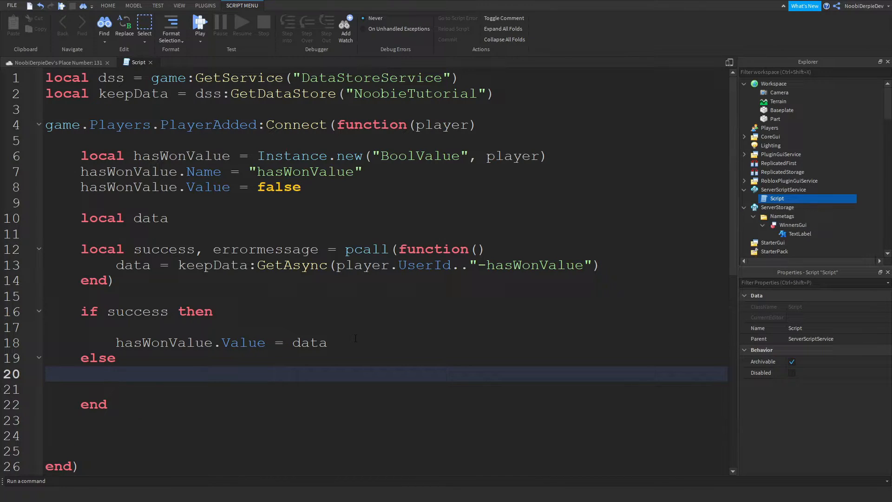
text(warn(errormessage)
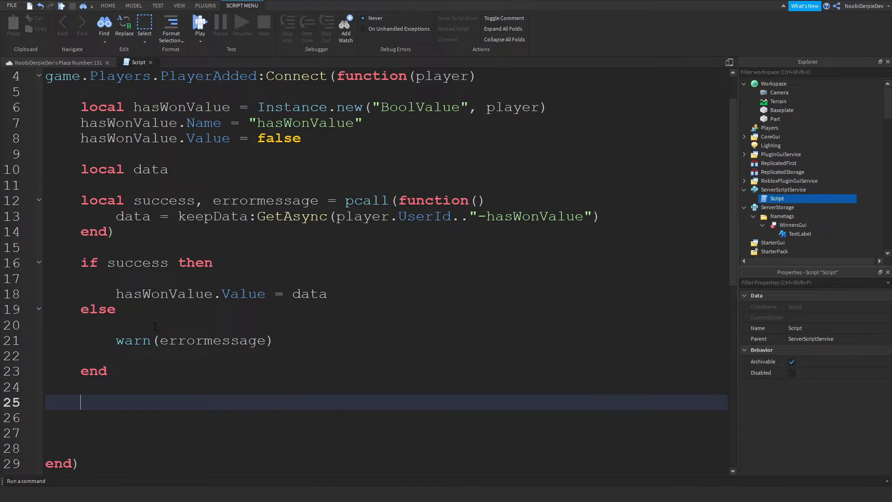
Add wait(.1) followed by an empty if hasWonValue.Value == true then block
text(if ha)
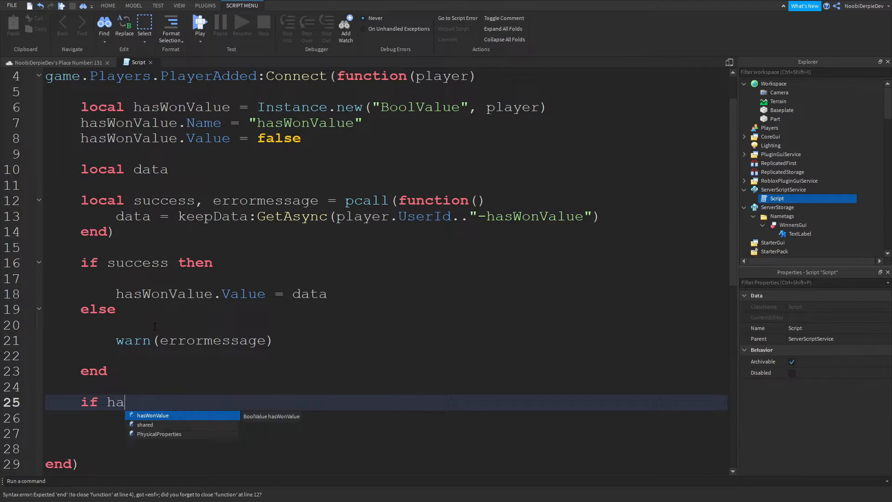
text(wait())
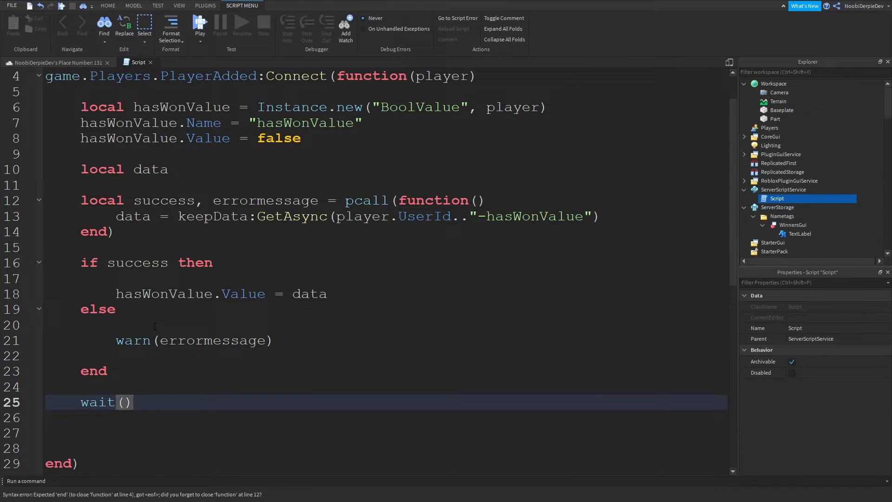
text(.1)
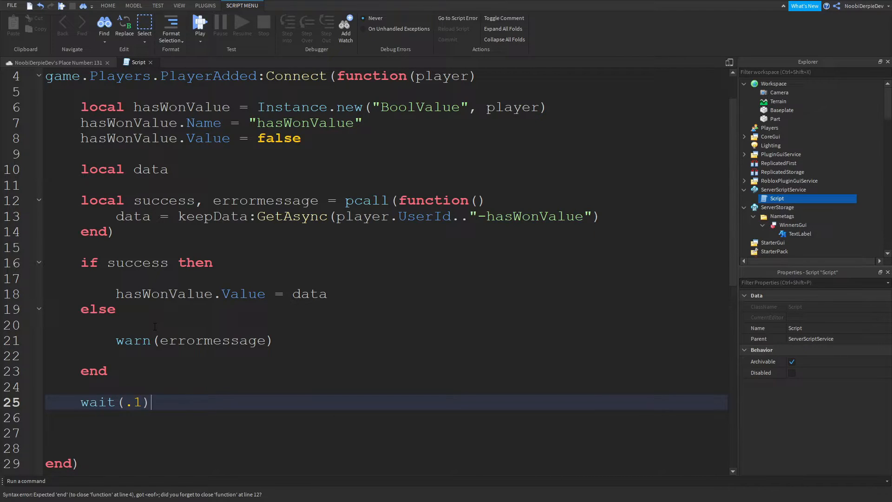
text(if hasWonValue =)
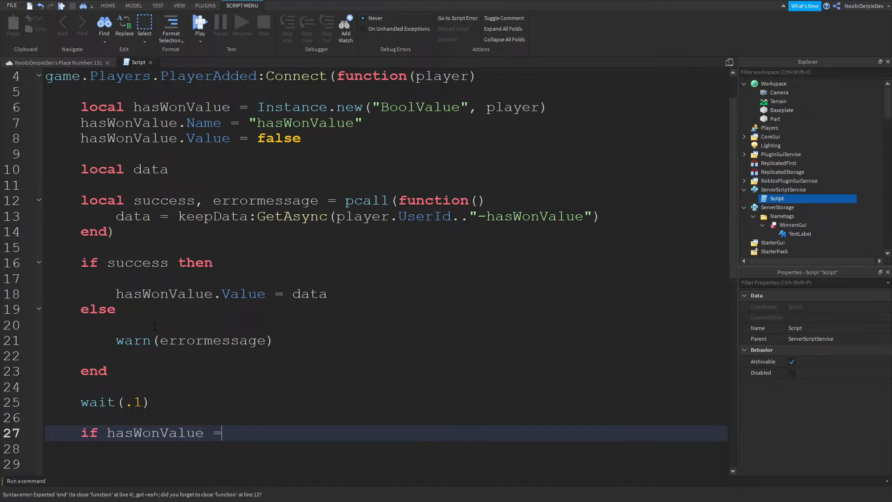
key(Backspace)
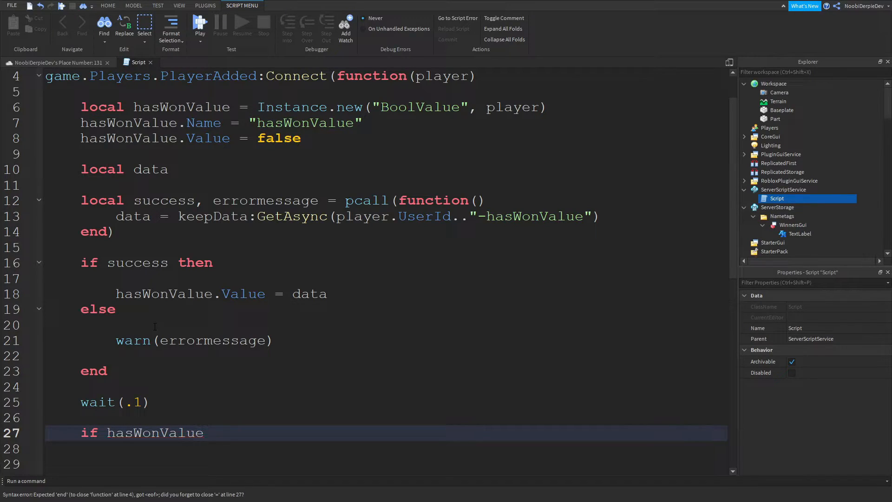
text(.Value =)
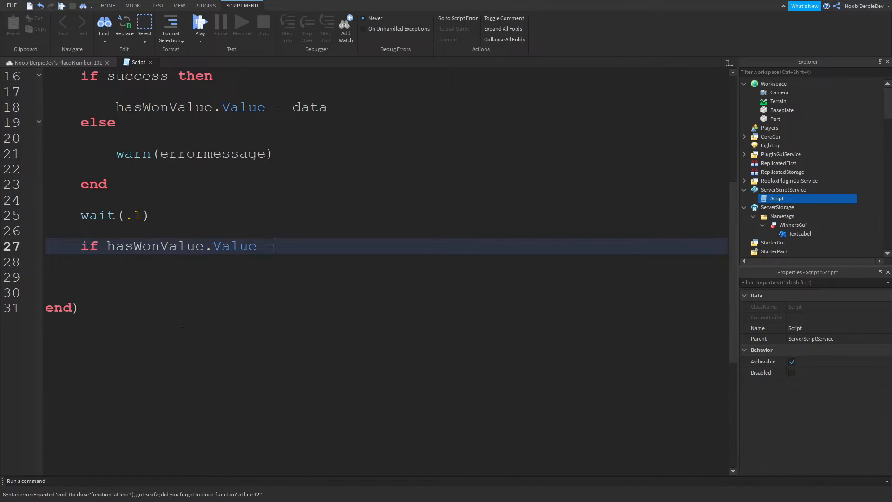
text(= true then)
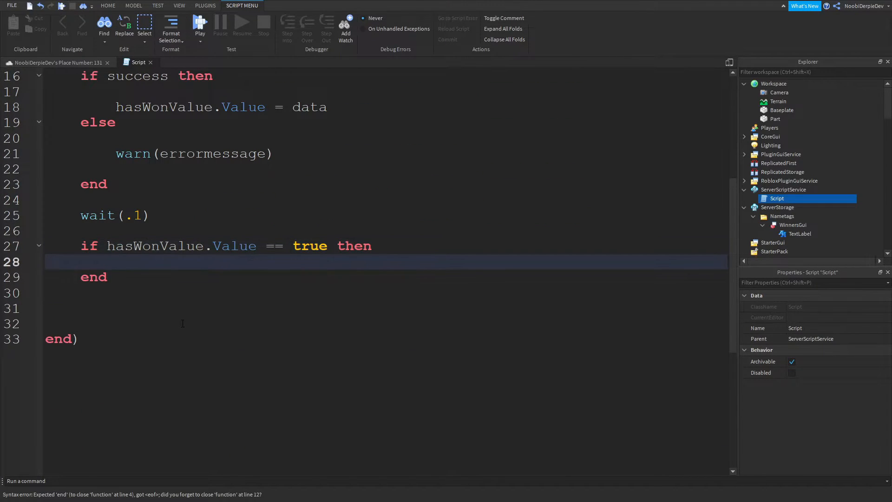
key(enter)
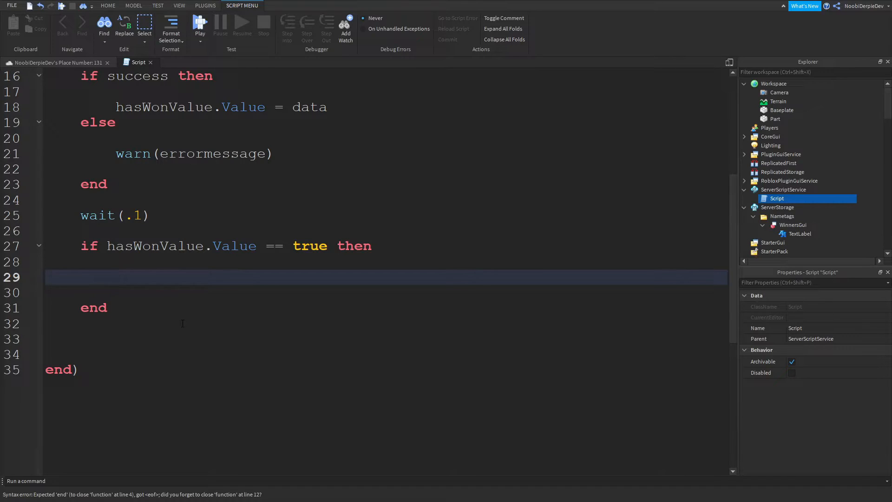
Replace the warn(errorMessage) in the else branch with a --Nothing comment
click(782, 216)
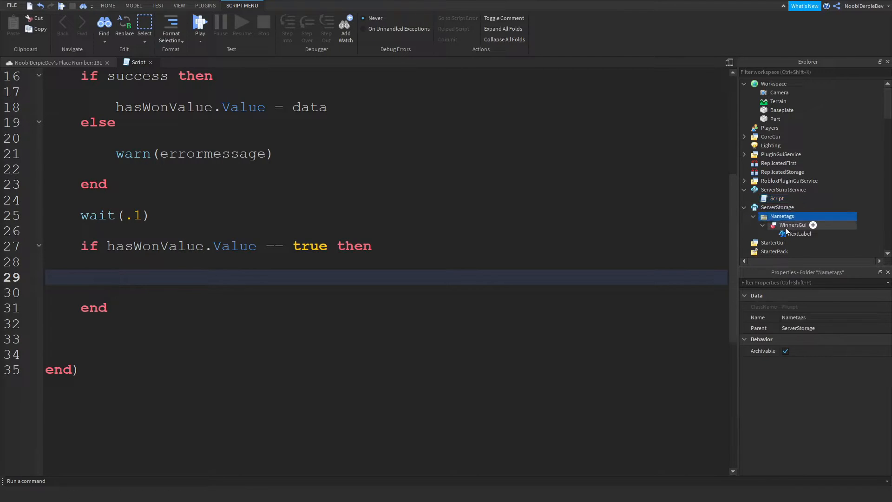
click(793, 224)
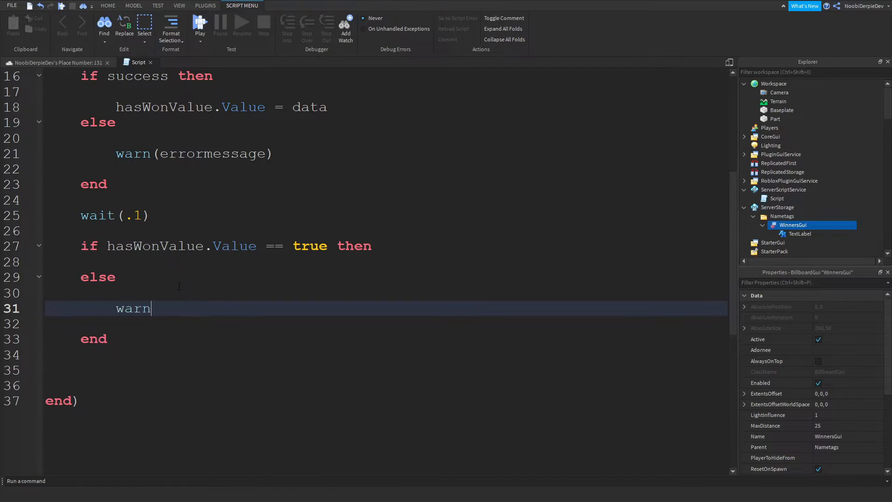
text((errorMessage))
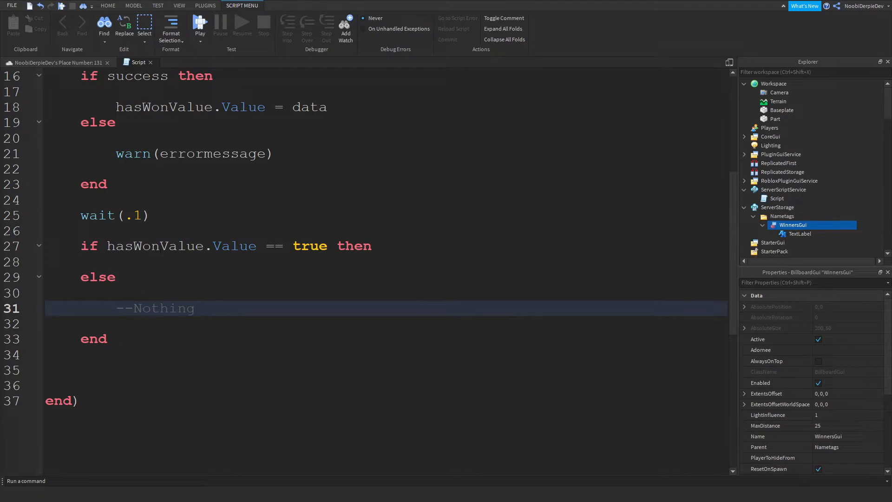
Start a new line in the winner branch declaring 'local cloneGui ='
key(enter)
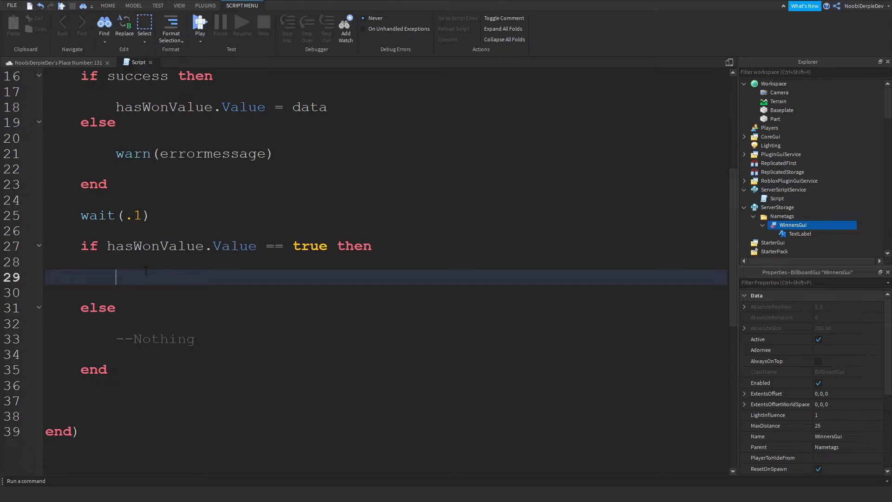
text(local)
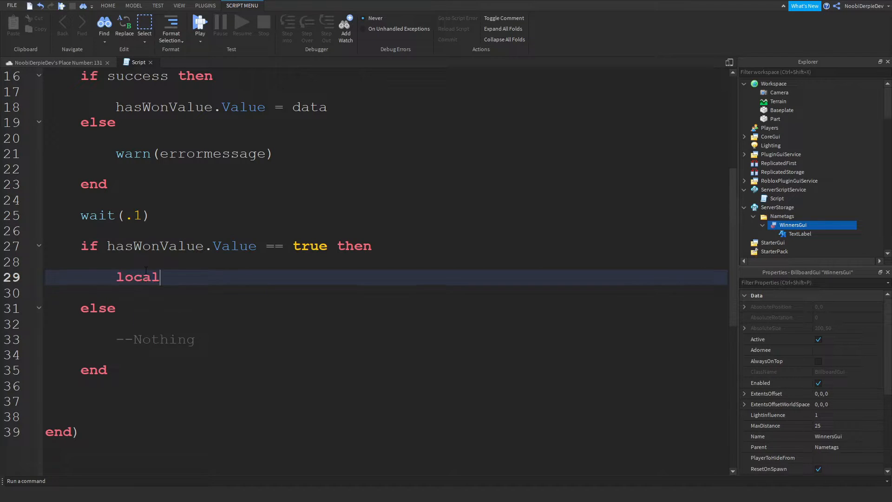
text(clone)
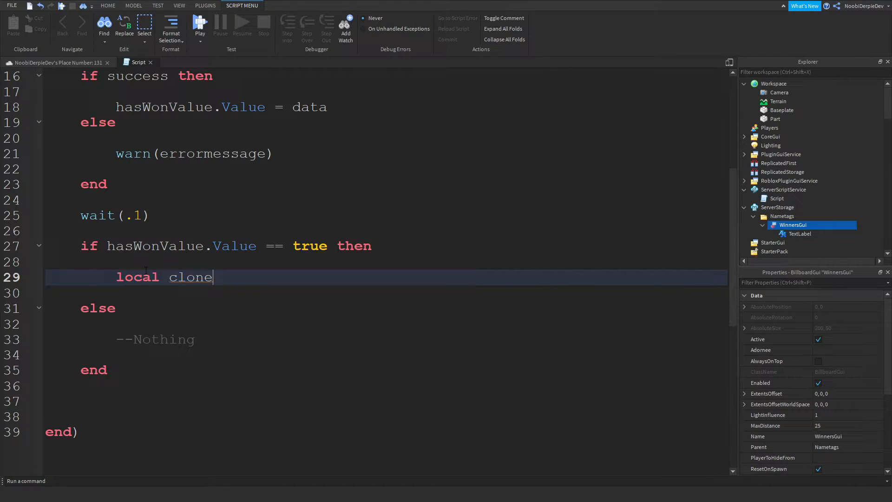
text(Gui =)
text(local)
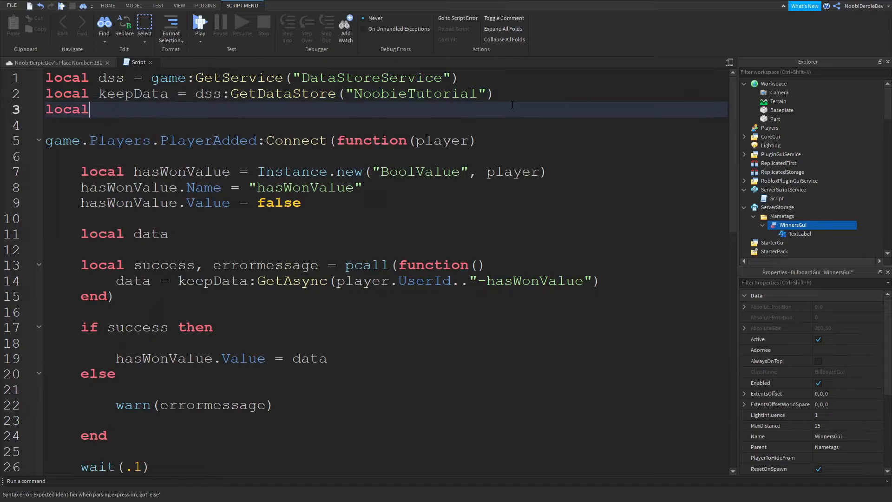
Reference game.ServerStorage.Nametags.WinnersGui as a local winnersgui at the script top
text(winnergui =)
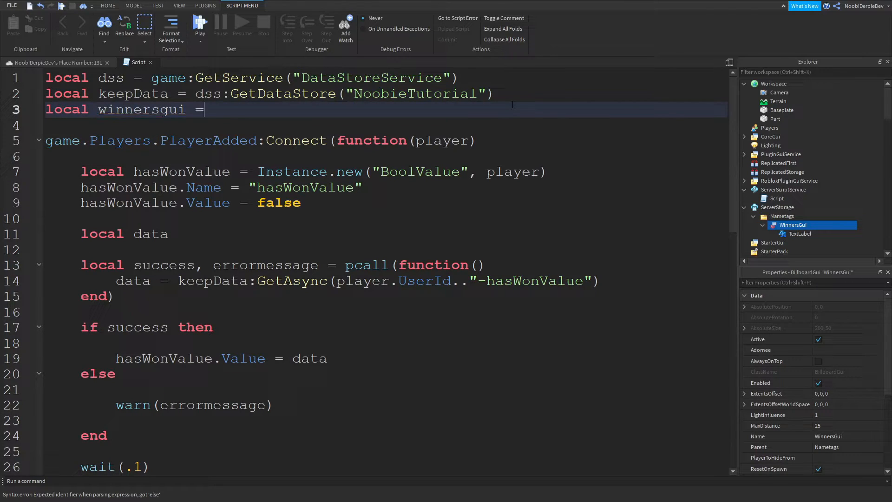
text(game.ServerStorage.)
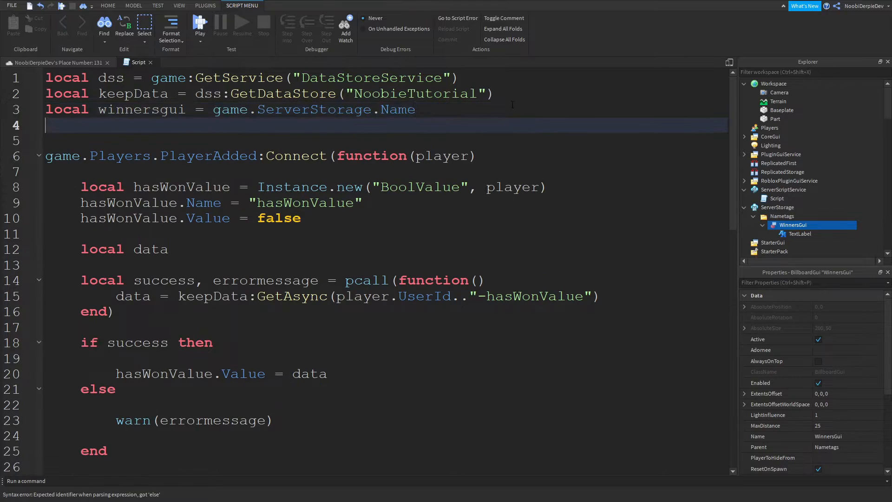
text(Nametags.win)
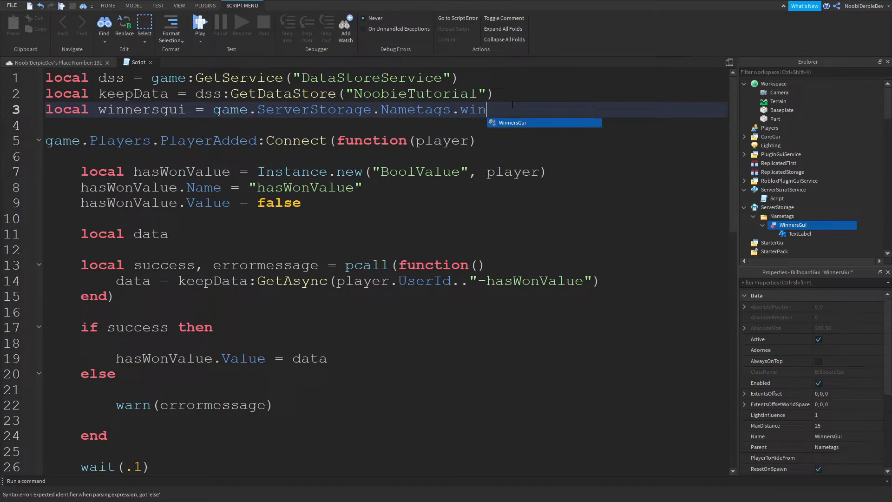
key(Tab)
text(local cloneGui =)
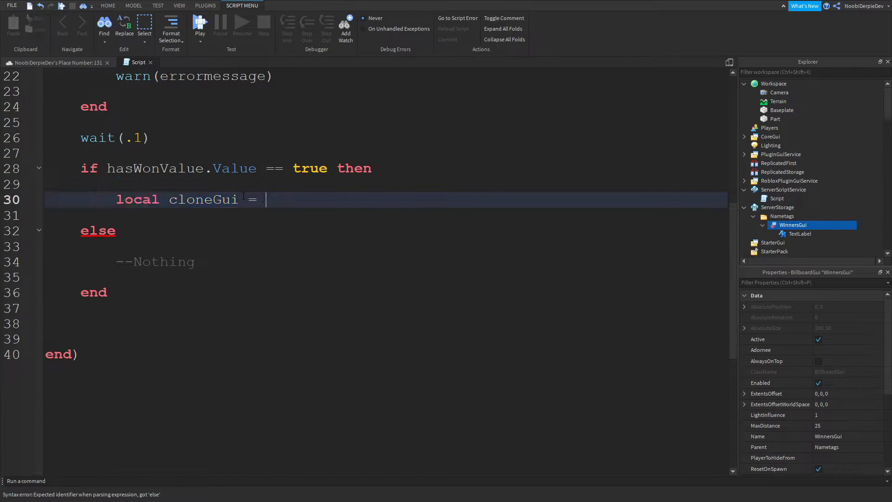
Assign cloneGui = winnersgui:Clone() and begin setting cloneGui.Parent
text(win)
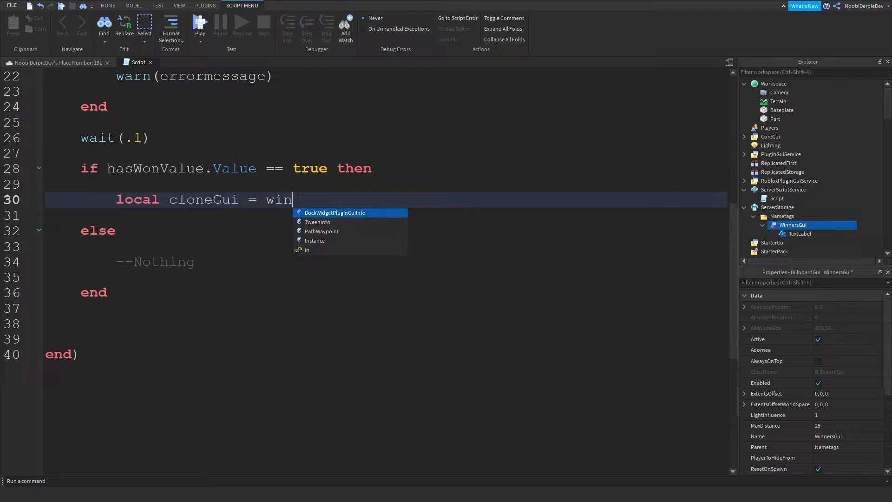
text(nersgui)
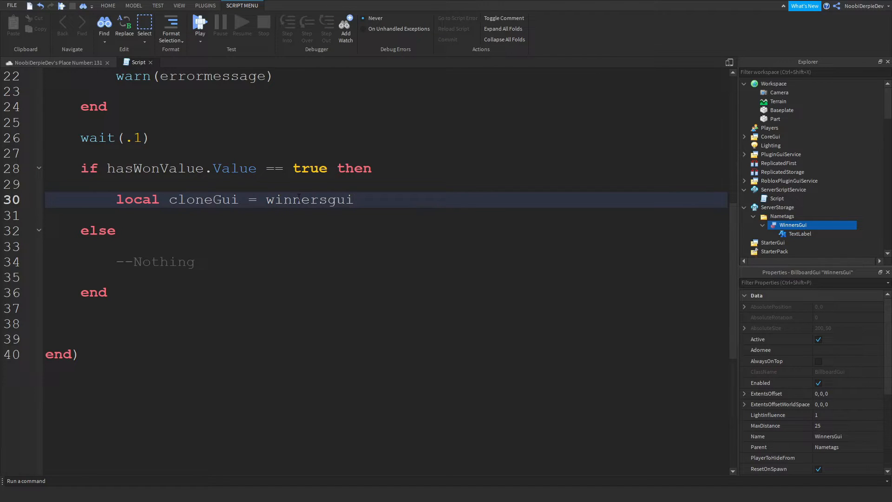
text(:Clone())
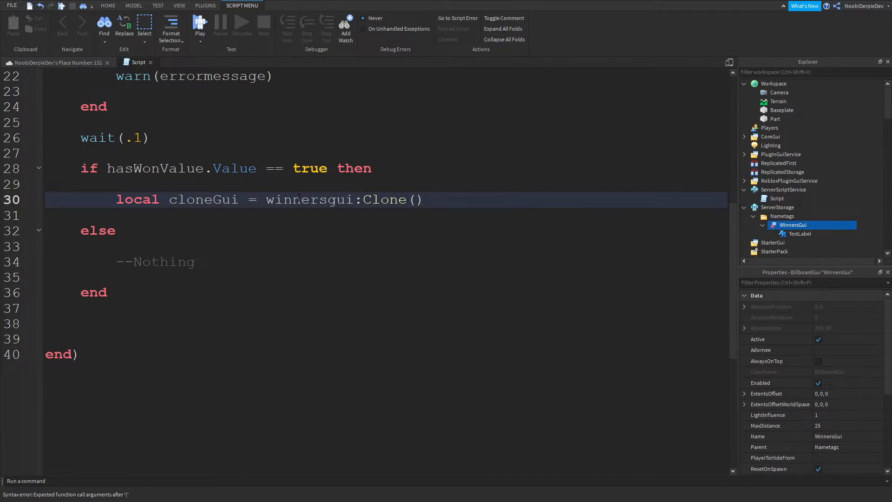
text(cloneGui)
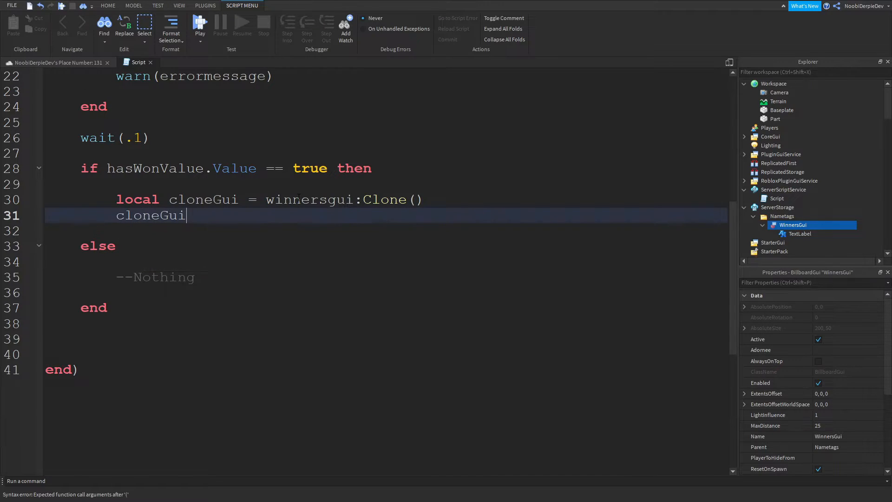
text(.Parent =)
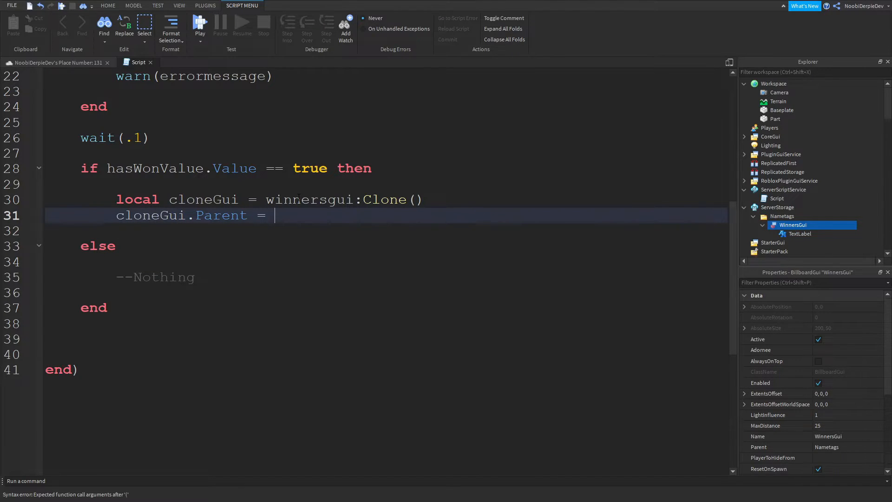
Parent the clone to game.Workspace:WaitForChild(player.Name).Head
text(game.Workspace:Wait)
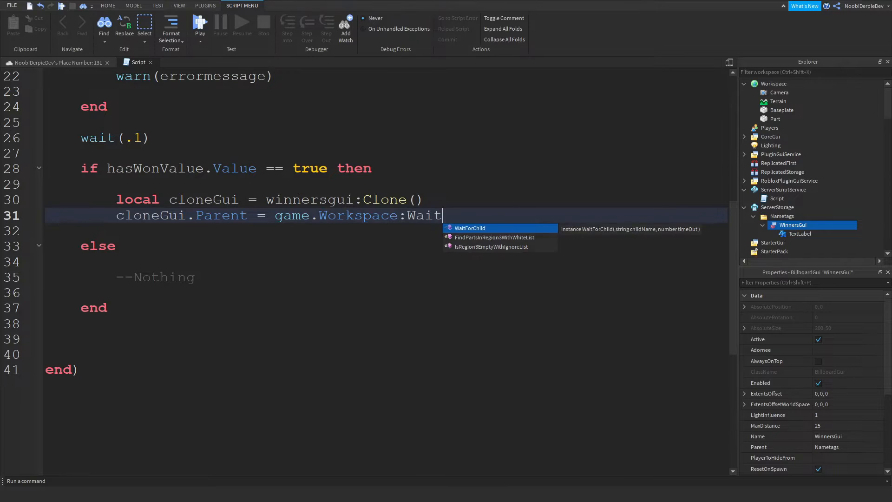
text(ForChild(P)
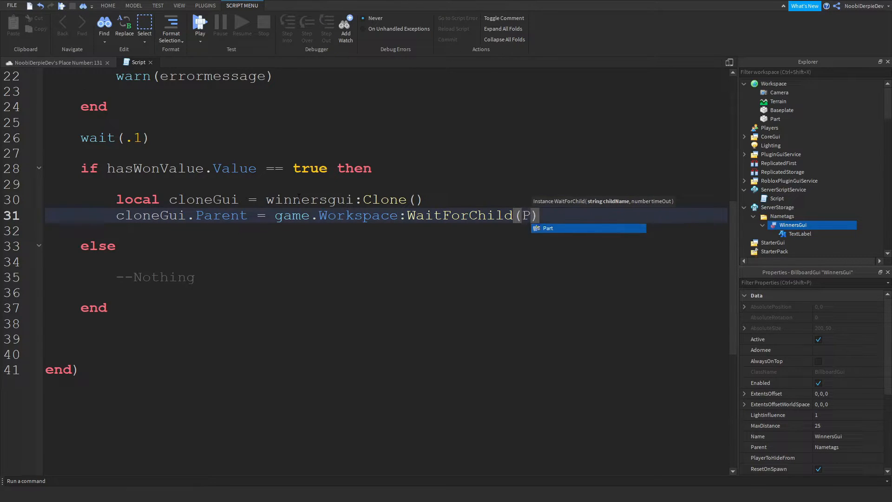
text(lay)
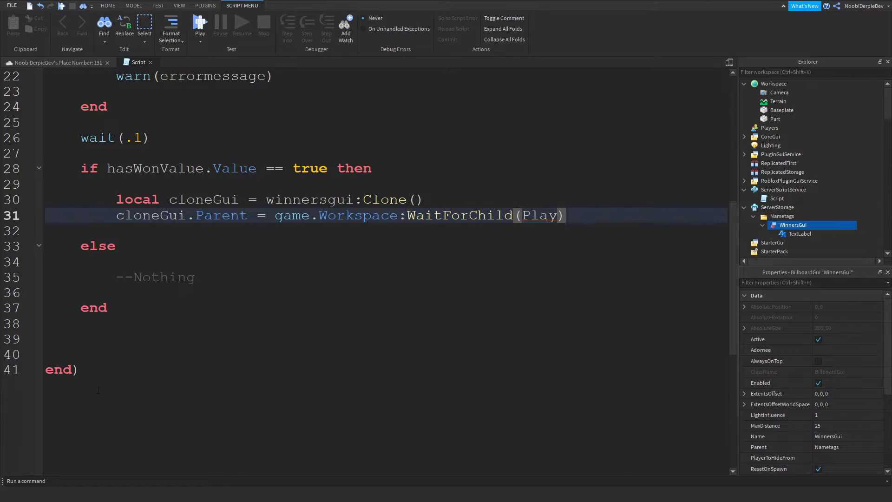
text(player.Name)
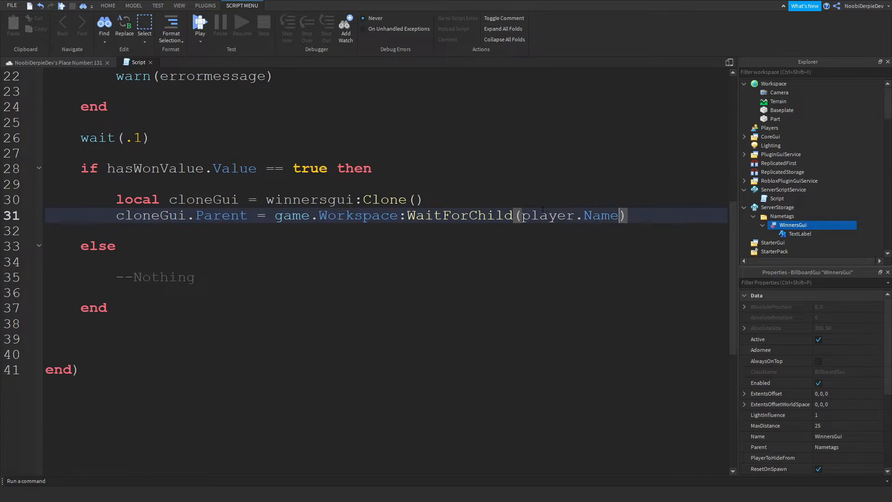
text(.Head)
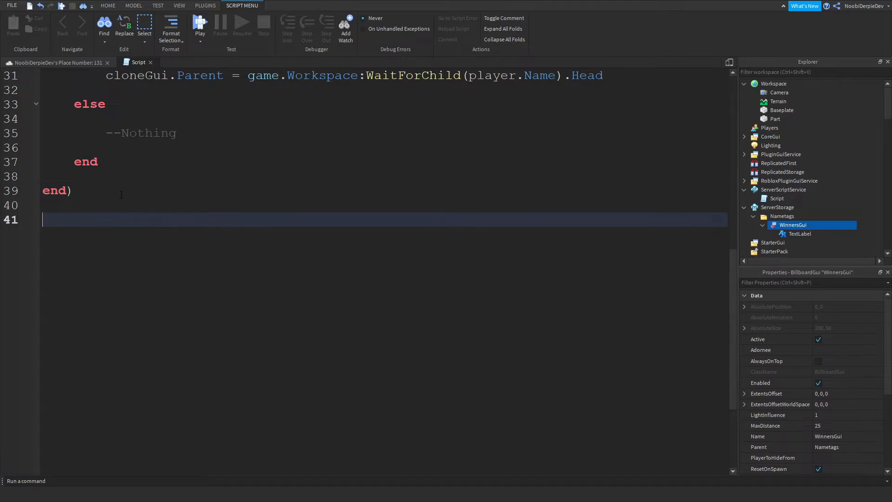
Add a game.Players.PlayerRemoving:Connect(function(player)) handler
text(game.Players.PlayerRemoving)
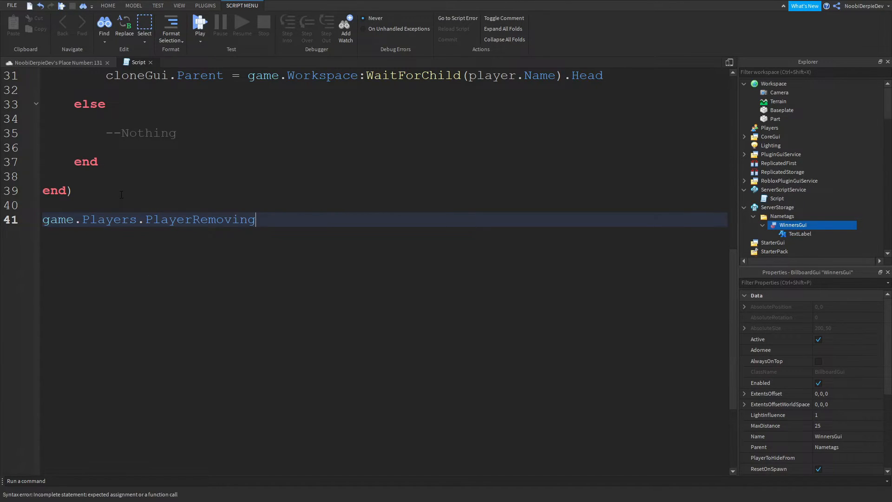
text(:Connect(f)
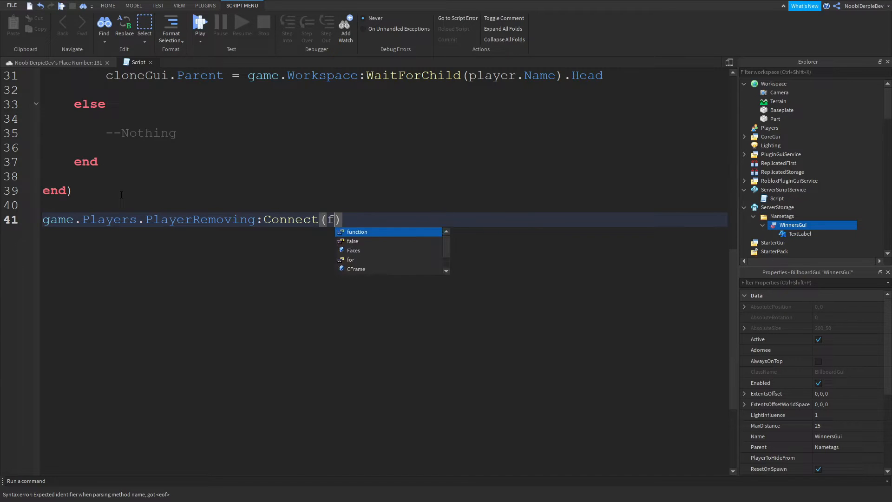
text(function(player))
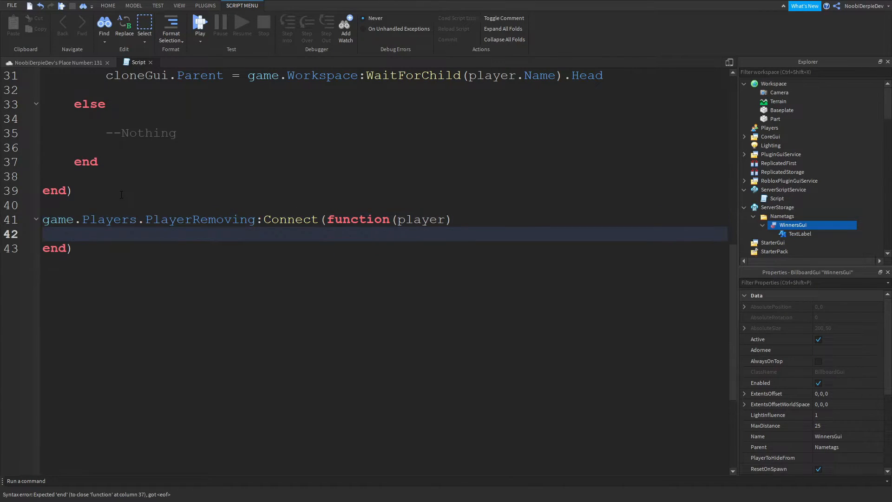
key(Enter)
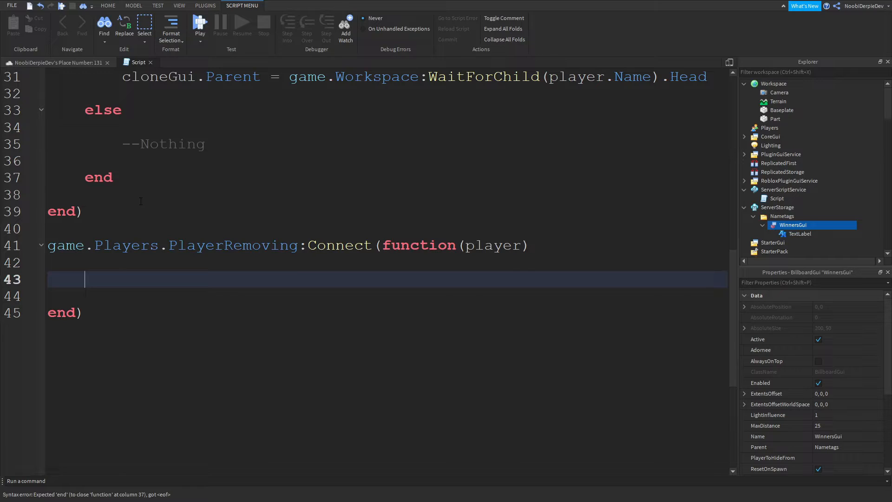
Save hasWonValue with pcall and keepData:SetAsync keyed by player.UserId
text(local success, errormessage = pcall(function()
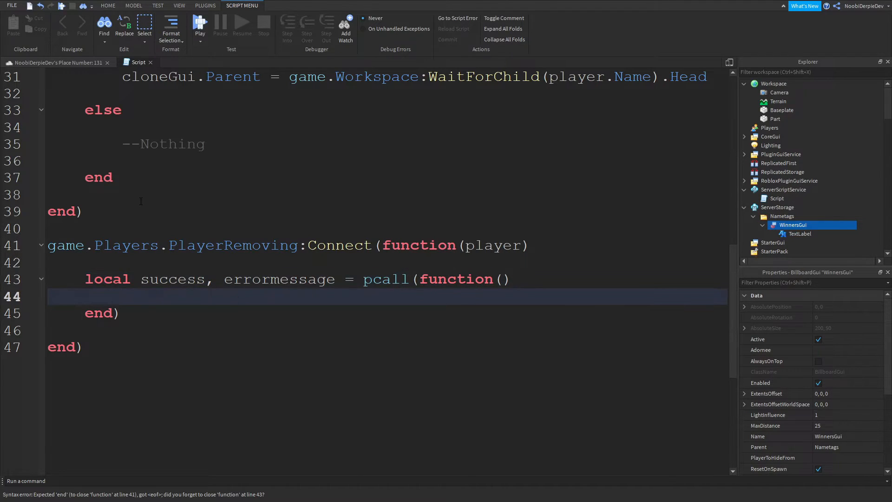
text(data =)
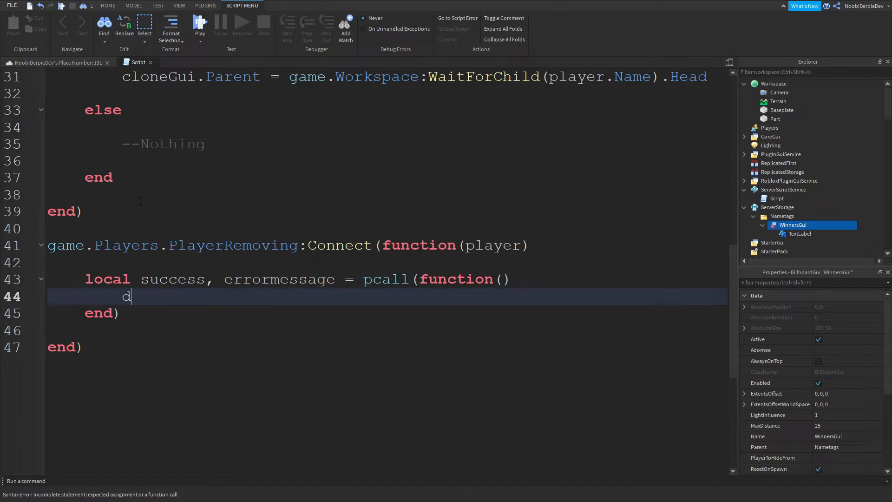
text(epData:SetAs)
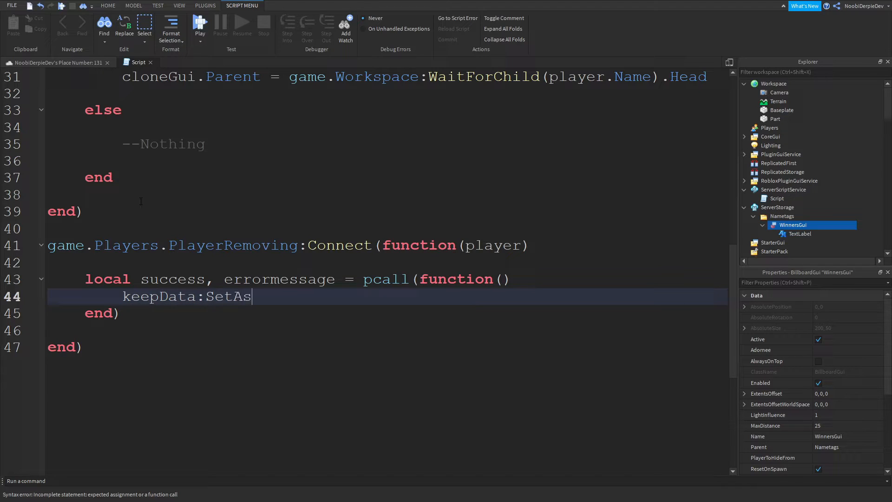
text(ync(player.UserId.."-ha)
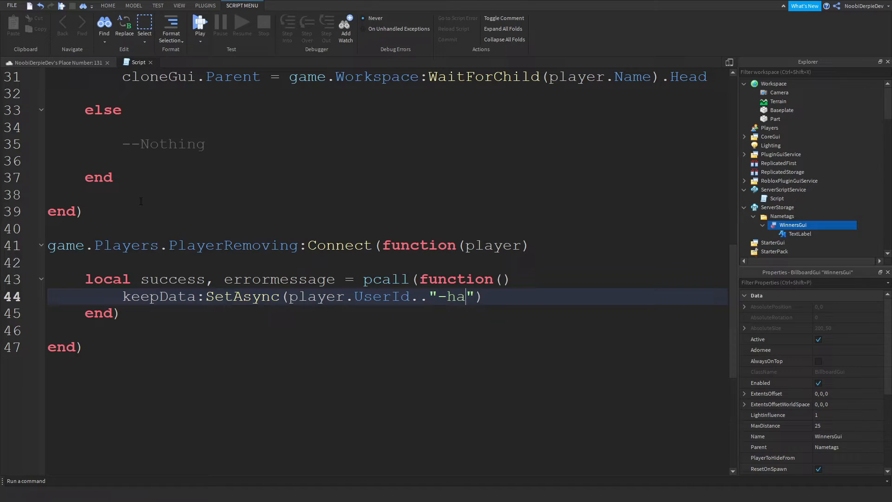
text(sWonValue)
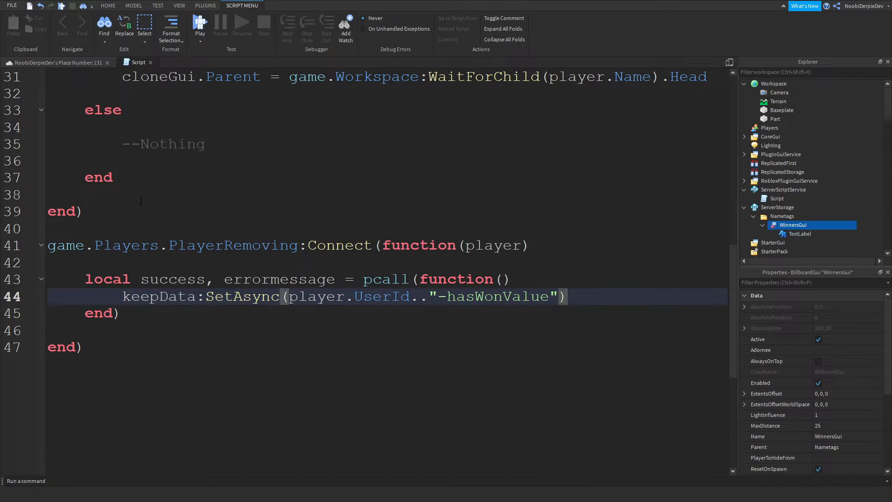
text(, player.hasWonValu)
text(if)
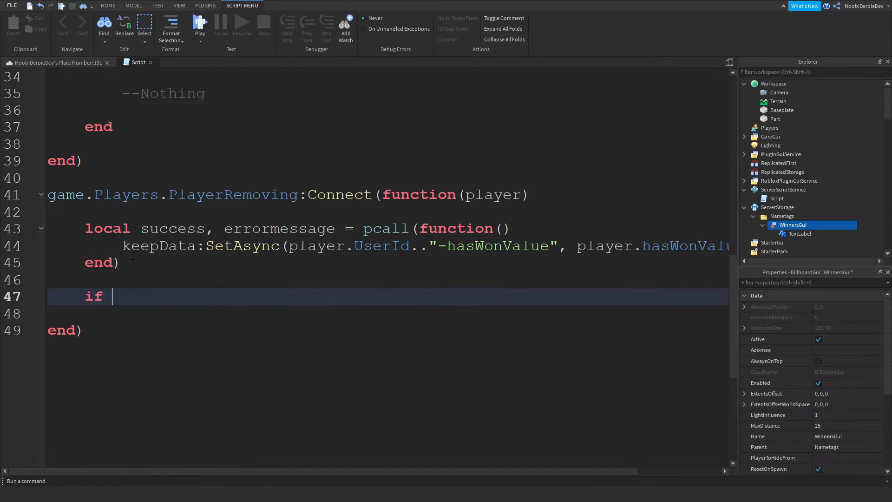
Add 'if success then --Nothing else warn(errormessage) end' and return to the 3D view
text(success then)
text(warn(erro)
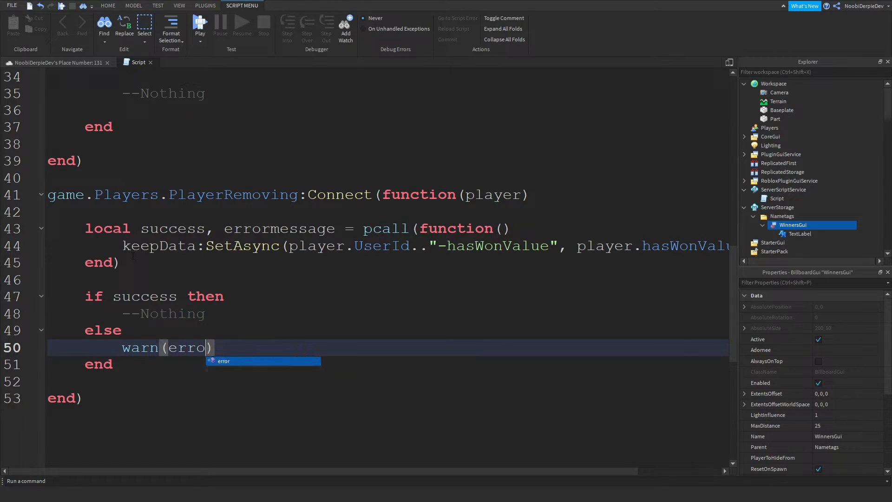
text(rmessage)
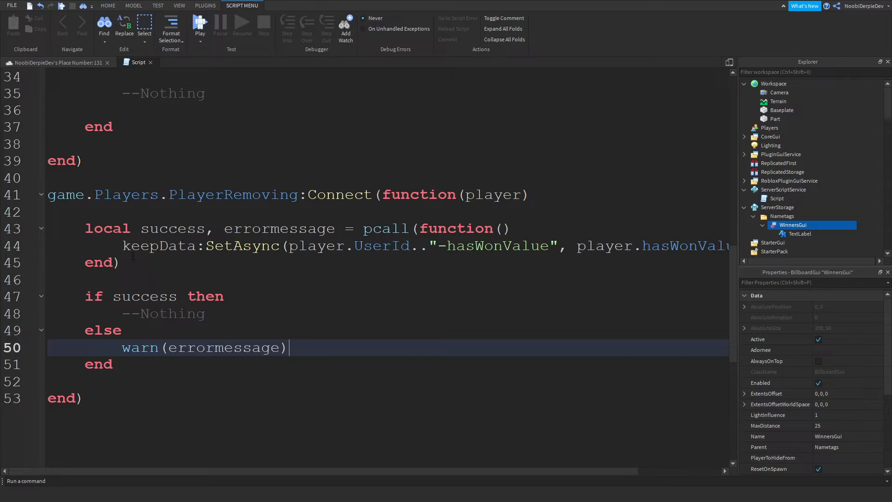
click(108, 6)
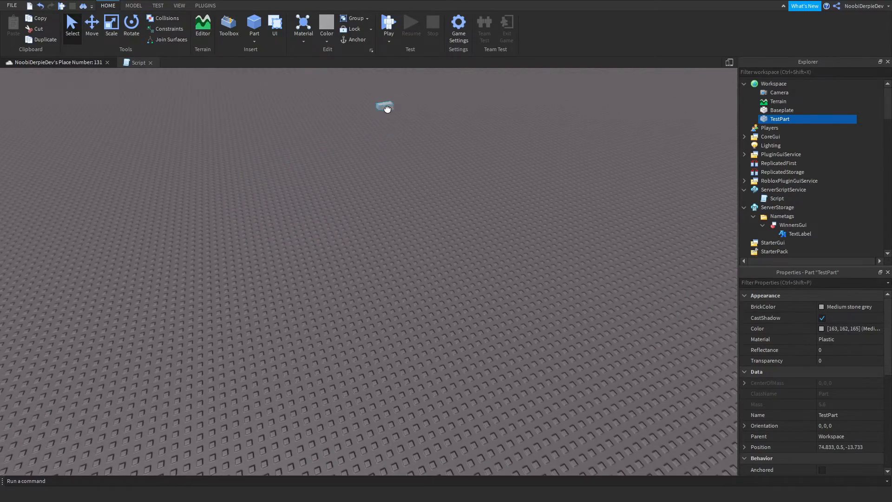
Insert a Script into TestPart with a Touched handler that checks hit.Parent for a Humanoid
click(134, 5)
text(script.Parent.Touched)
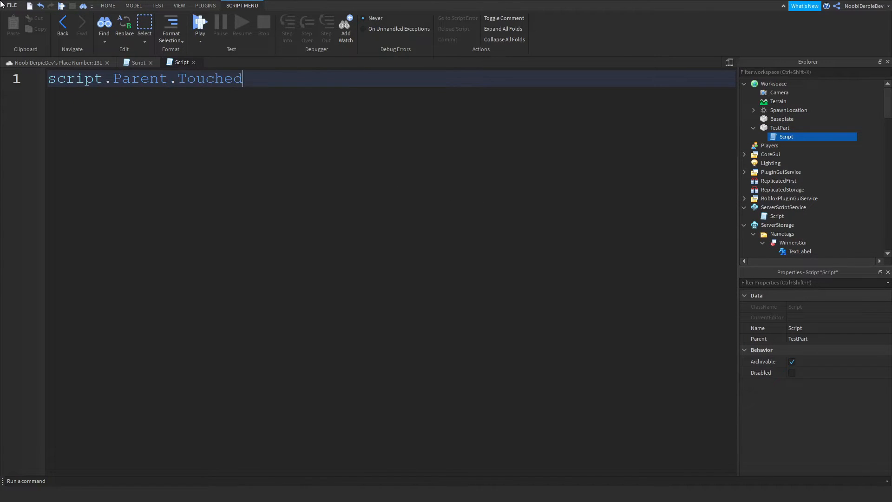
text(:Connecty())
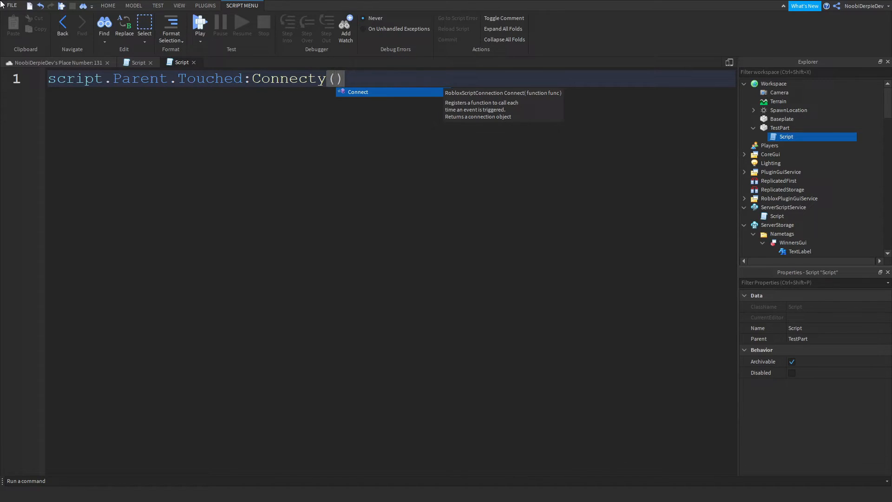
key(BackSpace)
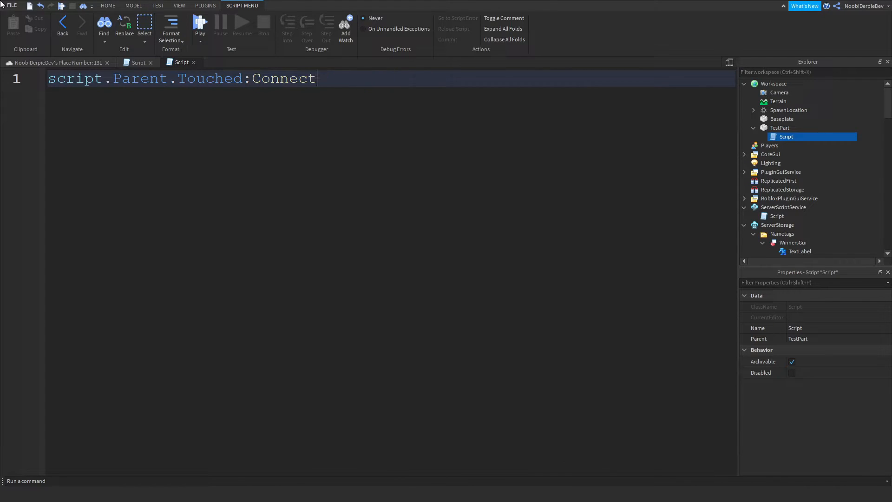
text((function(hit))
text(if hit.Parent:FindFirstChi)
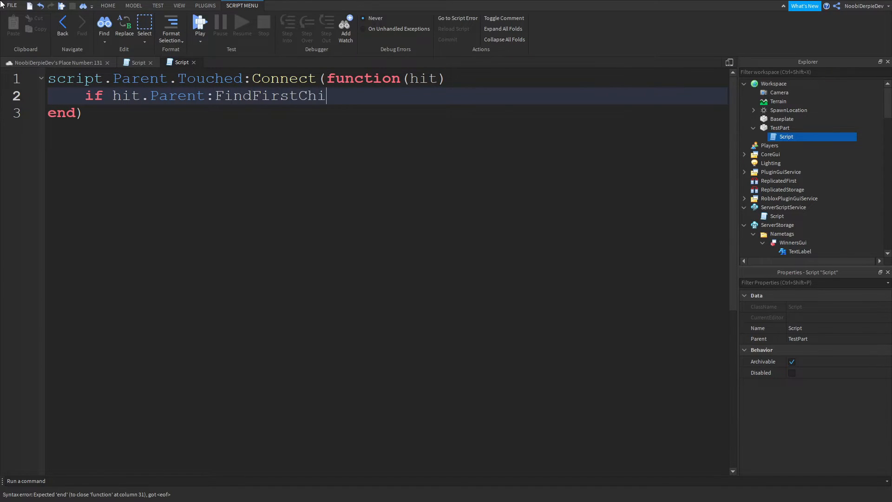
text(d(""))
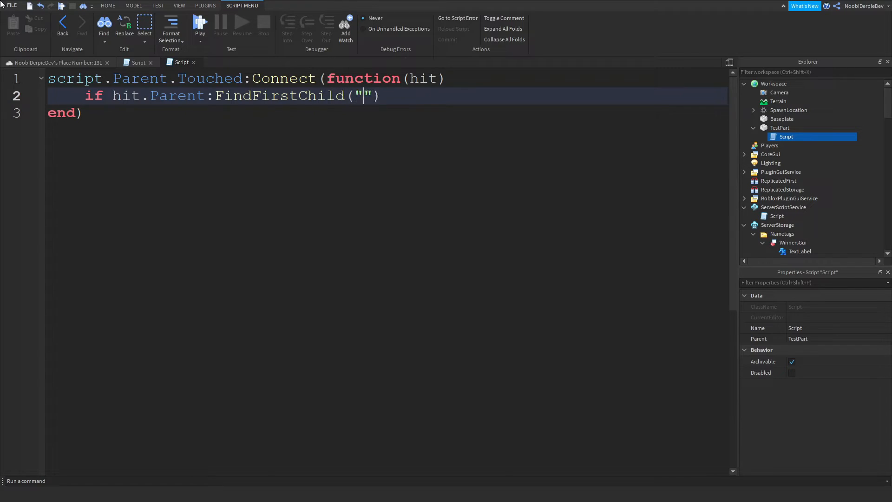
text(Humanoid)
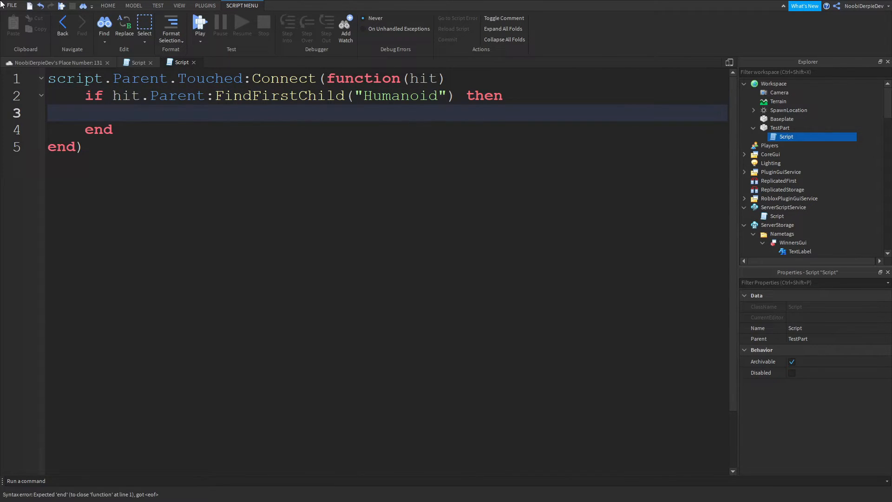
Get the player via game.Players:GetPlayerFromCharacter(hit.Parent)
text(local player)
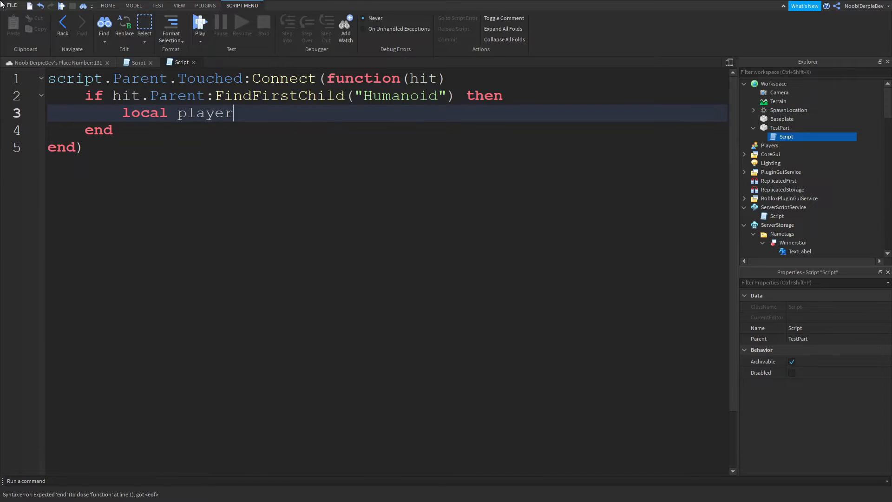
text(=)
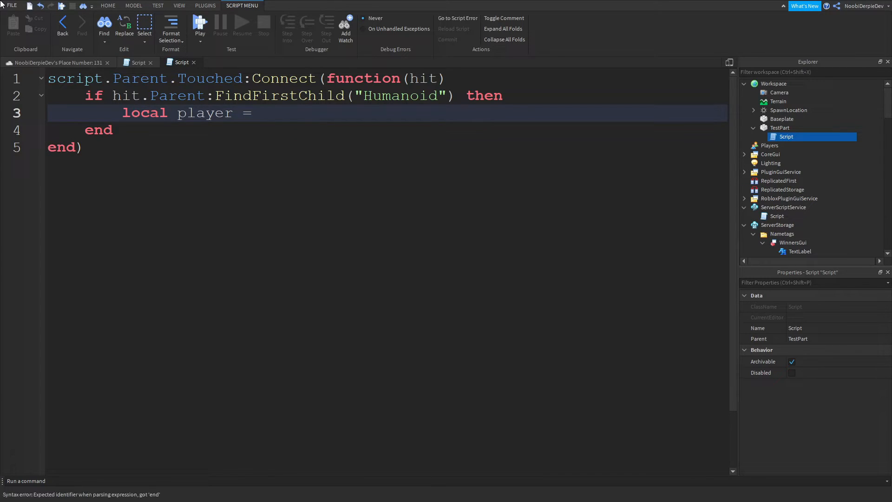
text(game.Players)
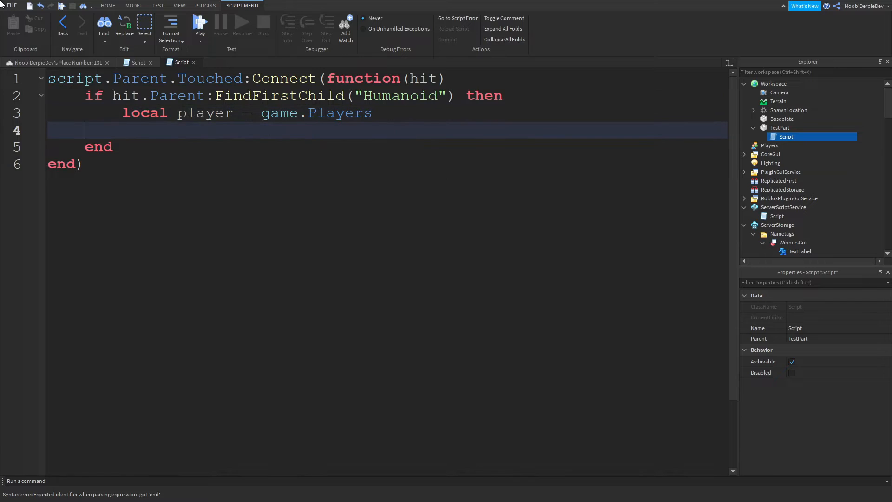
text(:GetPlayerFromCharacter())
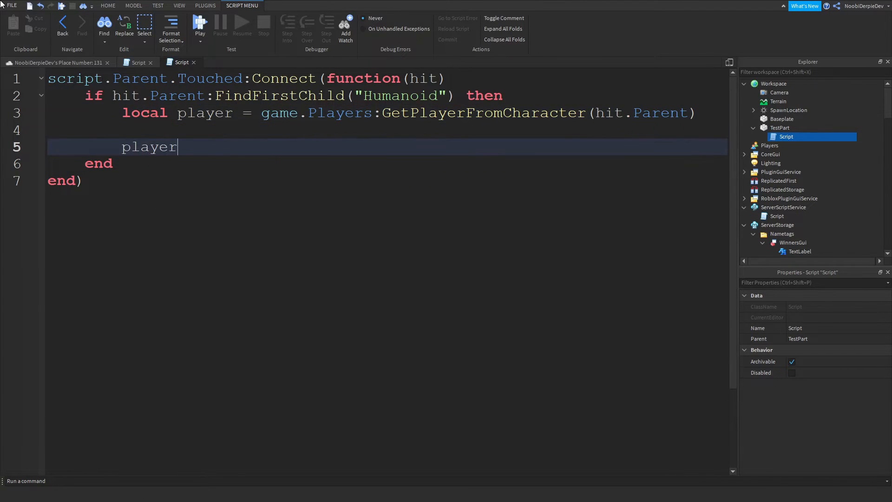
After wait(.1), set hasWonValue.Value = true and print 'hasWonValue is set to true for' ..player.Name
text(wait)
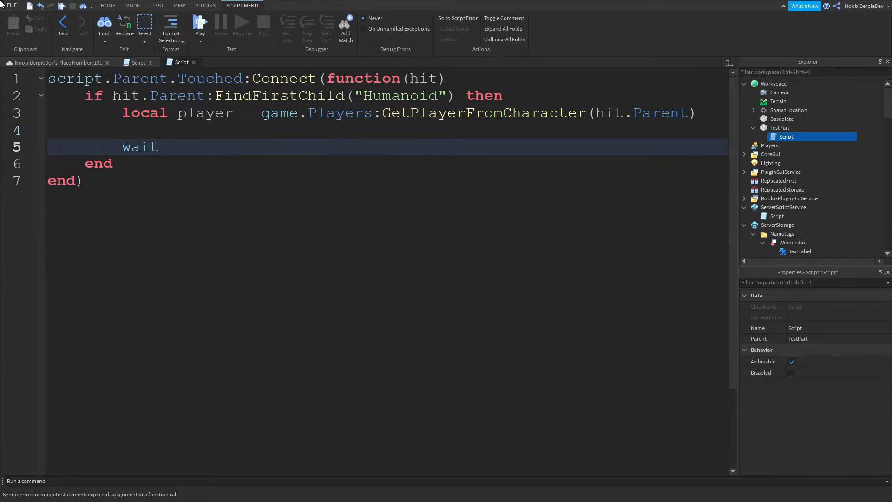
text((.1))
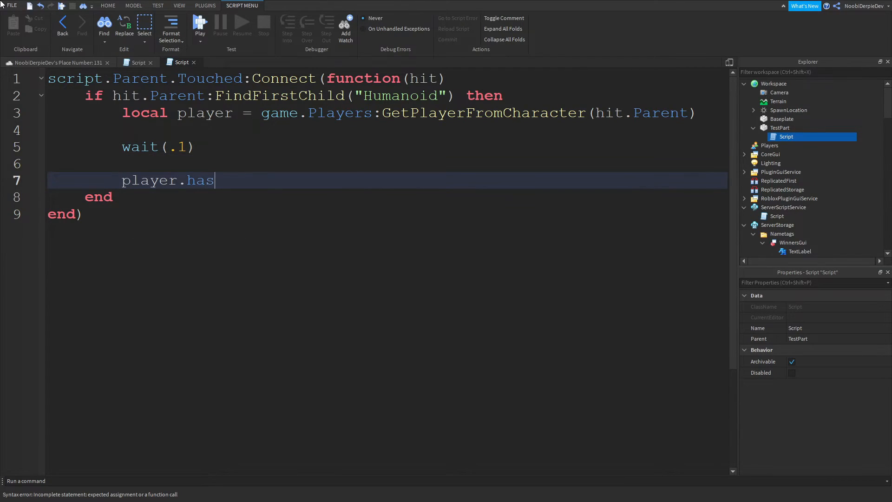
text(WonValue.Valuye)
text(print(")
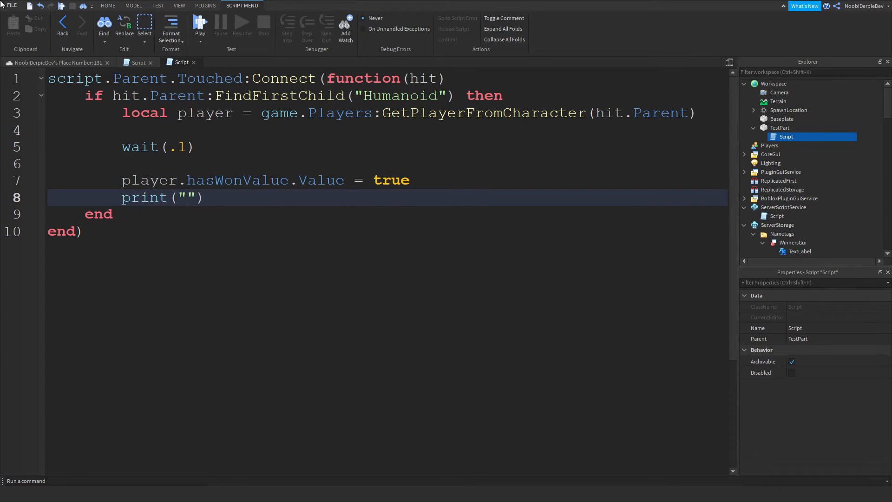
text(hasWonValue is)
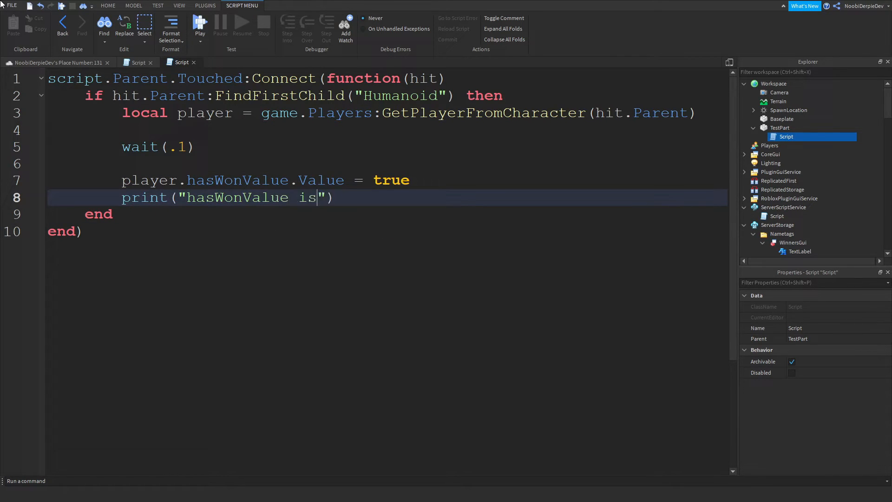
text(set to true for)
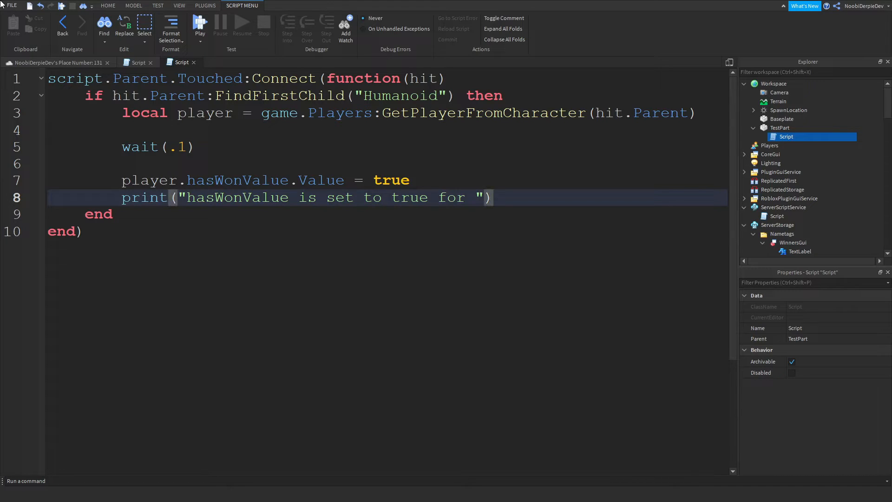
text(..player.Name)
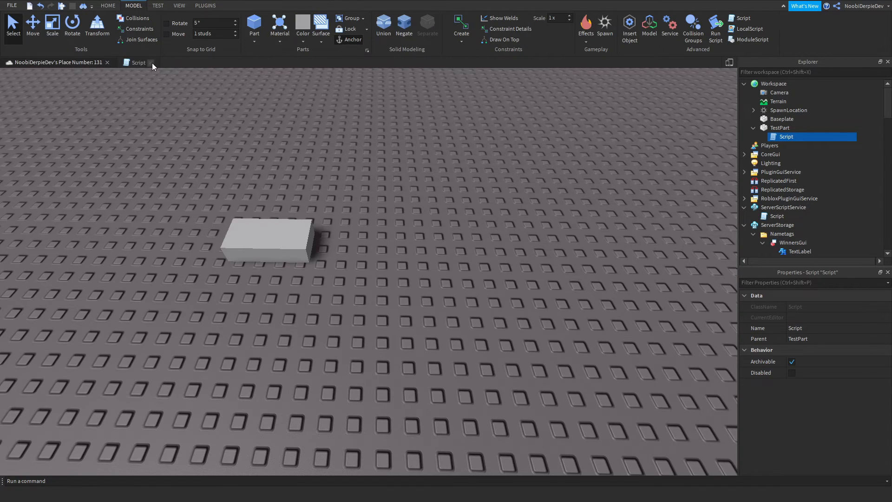
Close the TestPart script and start a playtest of the place
click(11, 5)
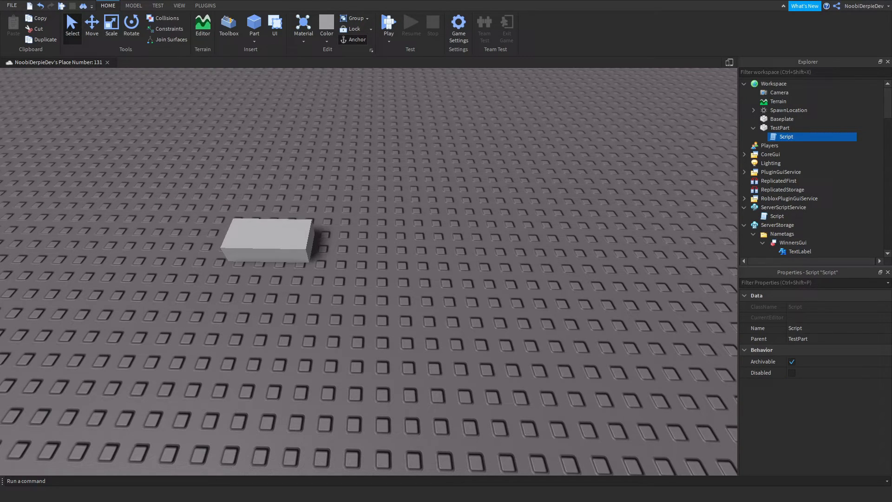
click(388, 22)
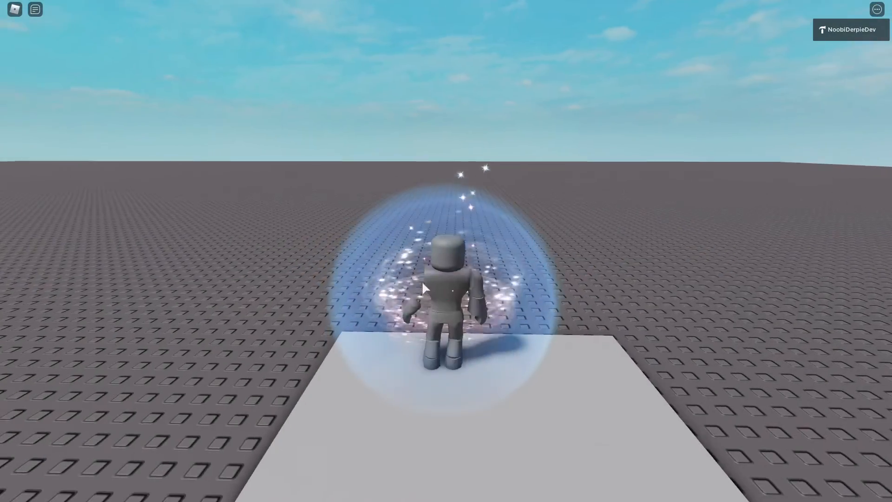
key(F9)
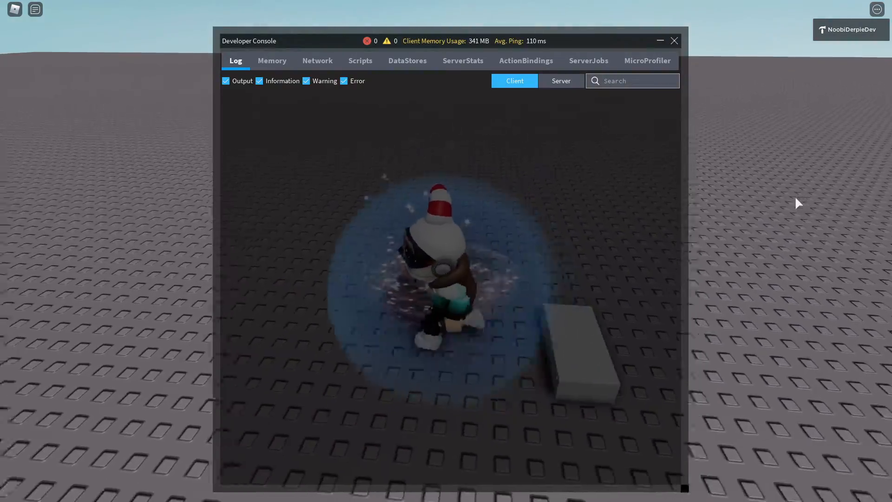
click(561, 80)
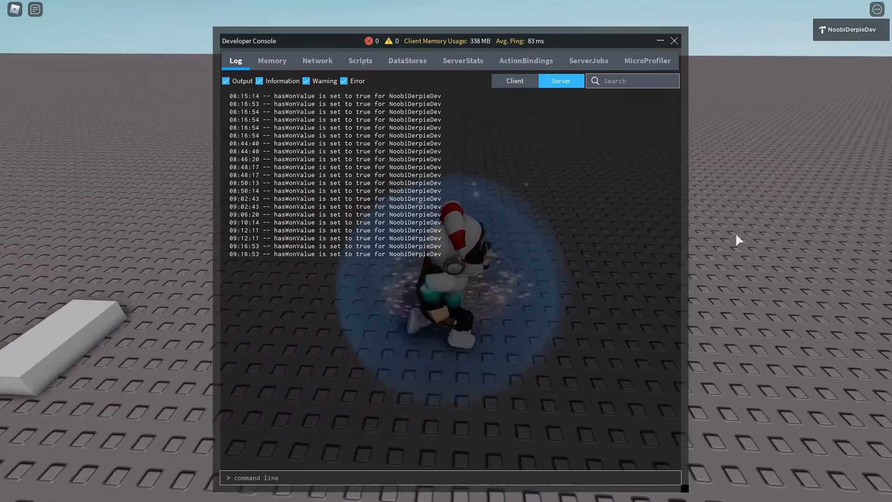
click(674, 40)
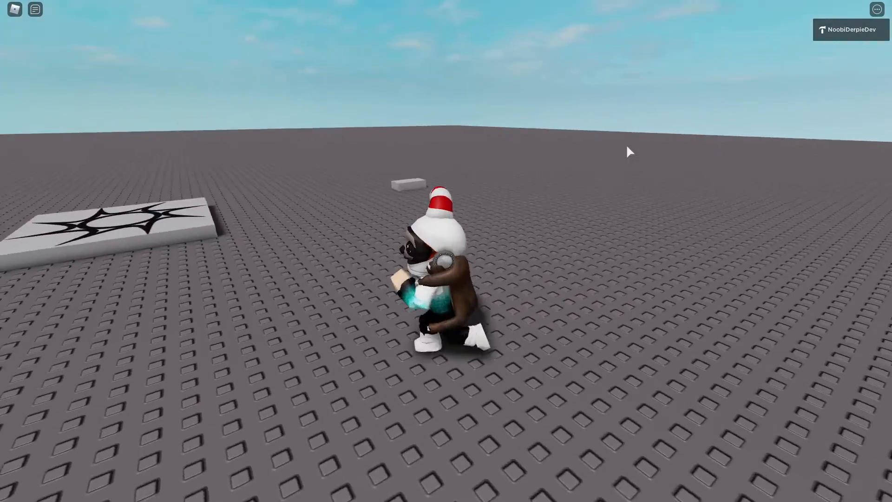